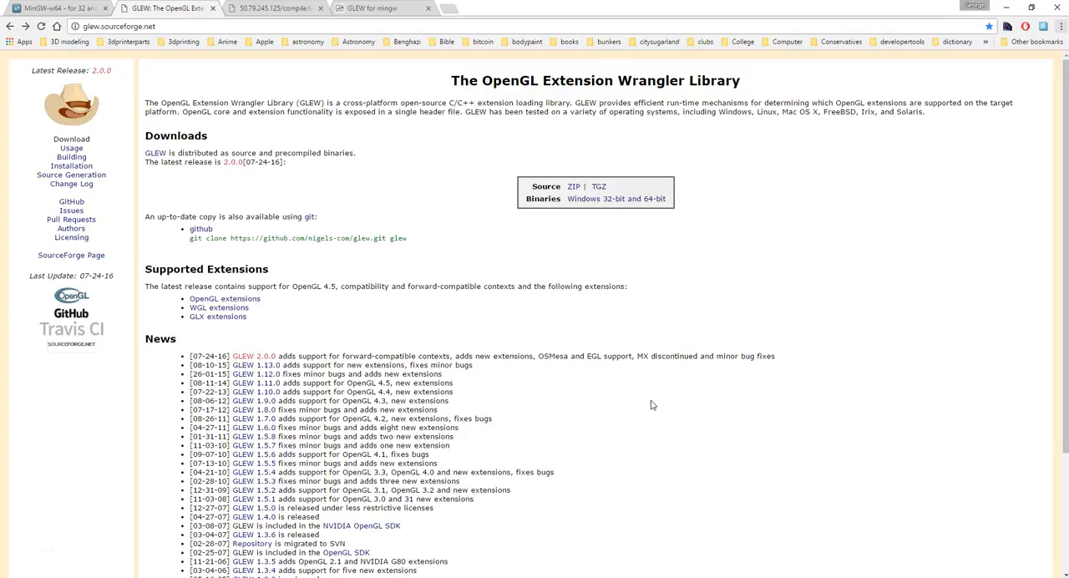
Step: Switch Chrome to the MinGW-w64 SourceForge project page
click(59, 8)
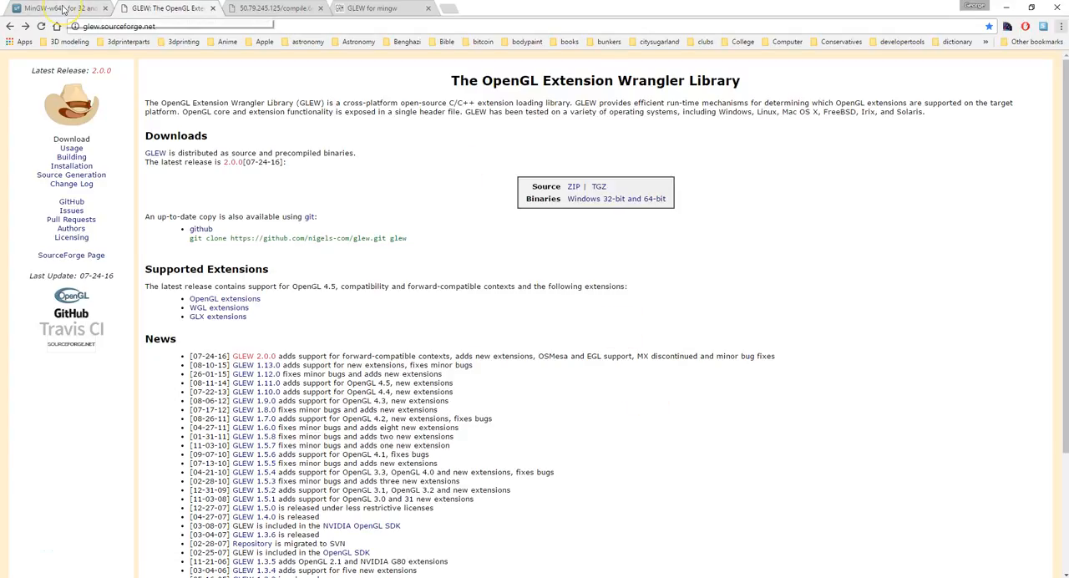
click(58, 8)
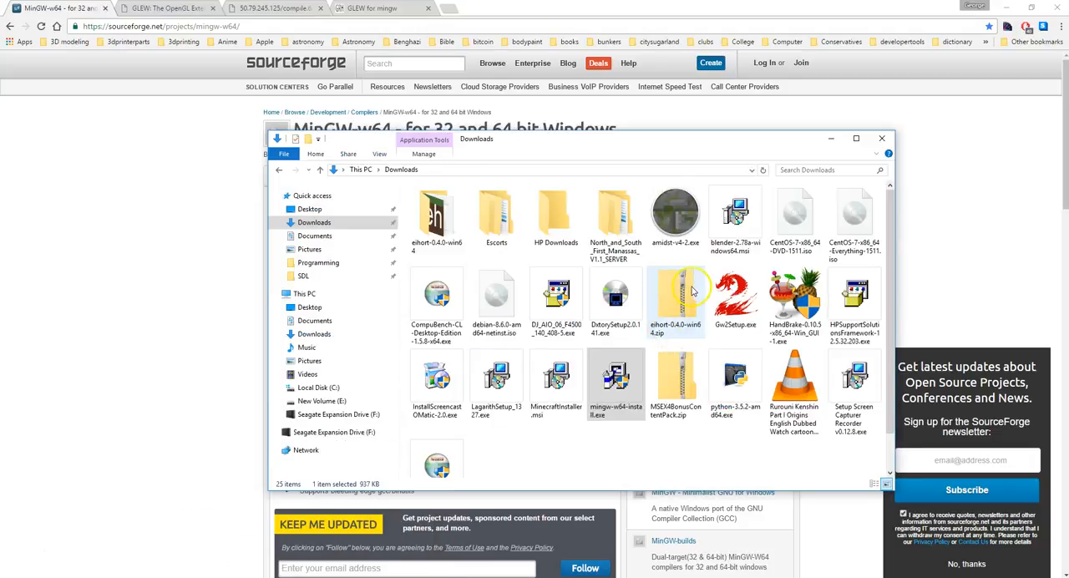
mouse_move(677, 301)
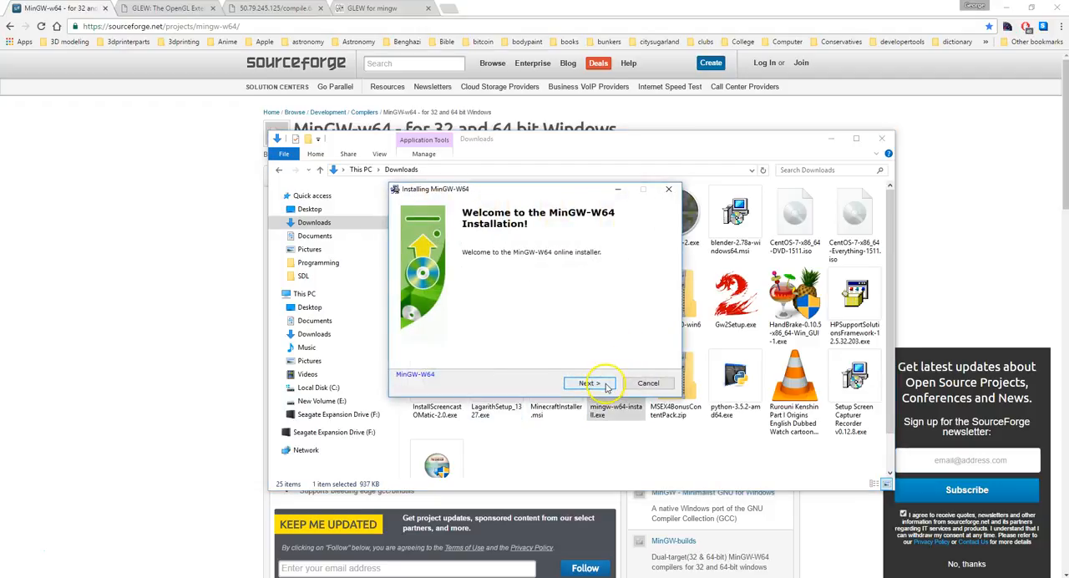
Step: Step through the installer with x86_64, posix and seh settings, then cancel before installing
click(588, 383)
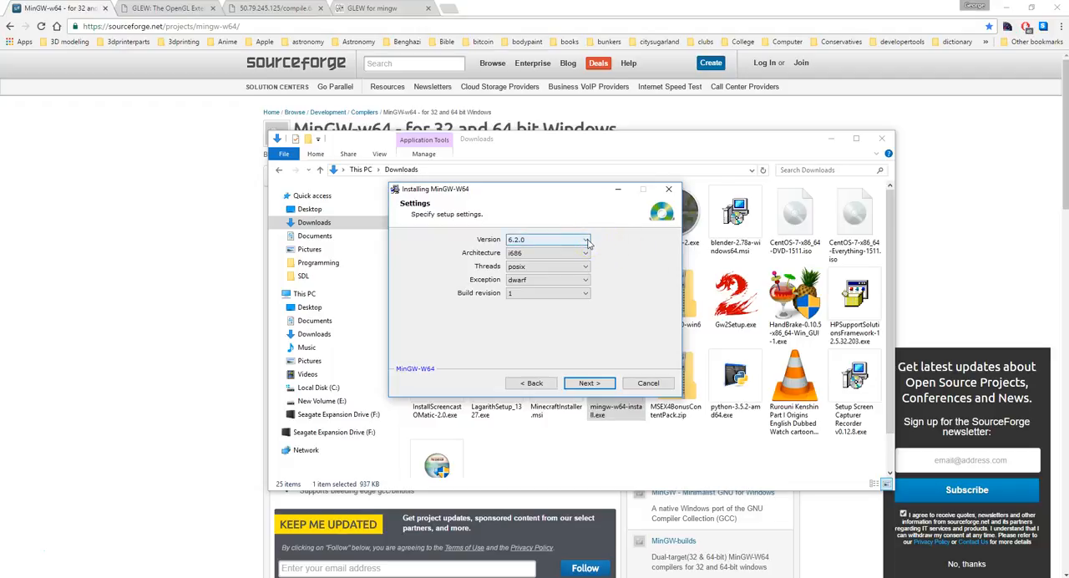
click(584, 253)
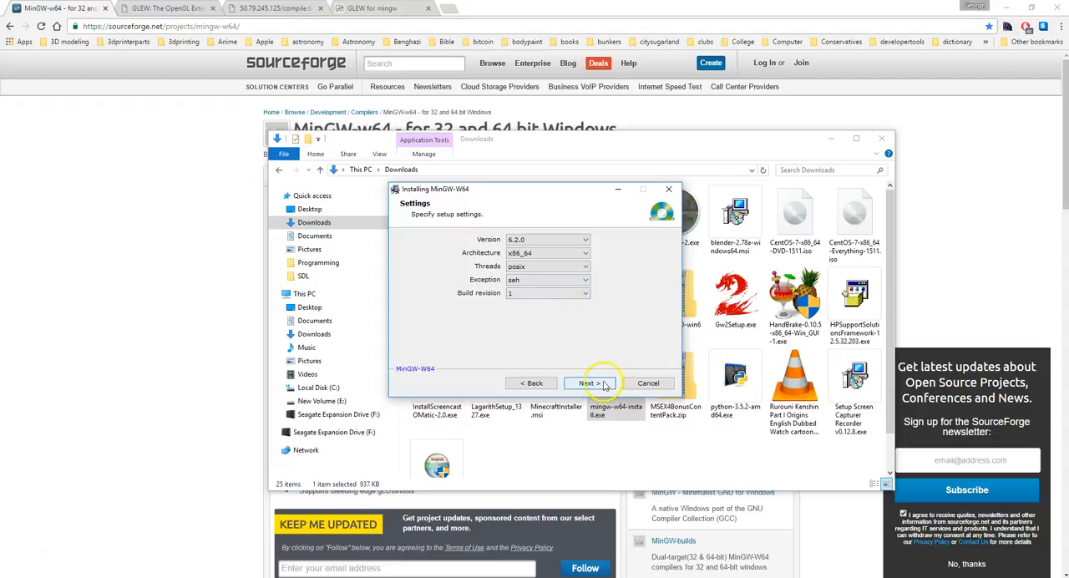
click(588, 382)
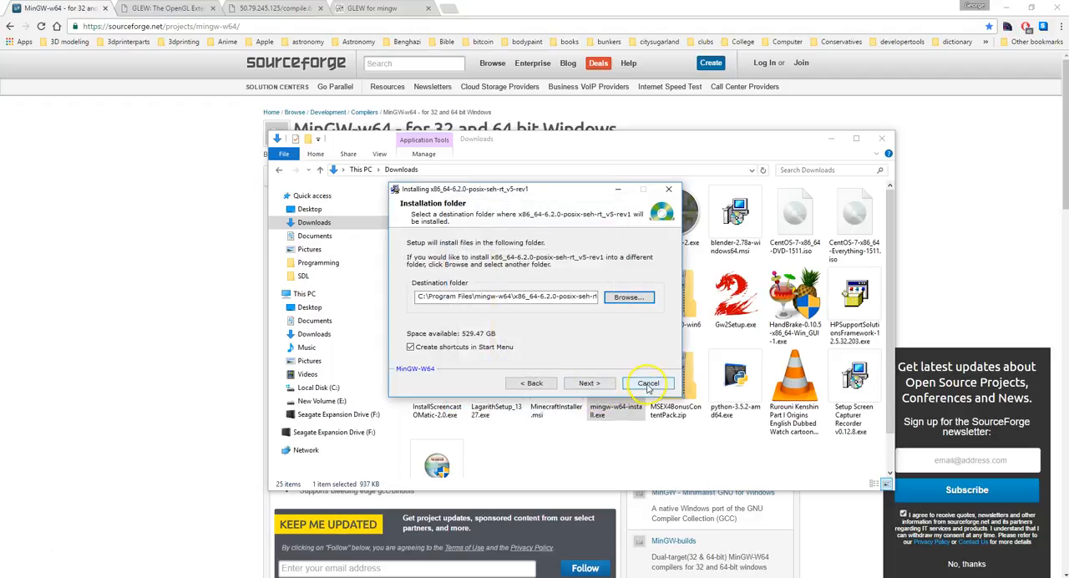
click(649, 383)
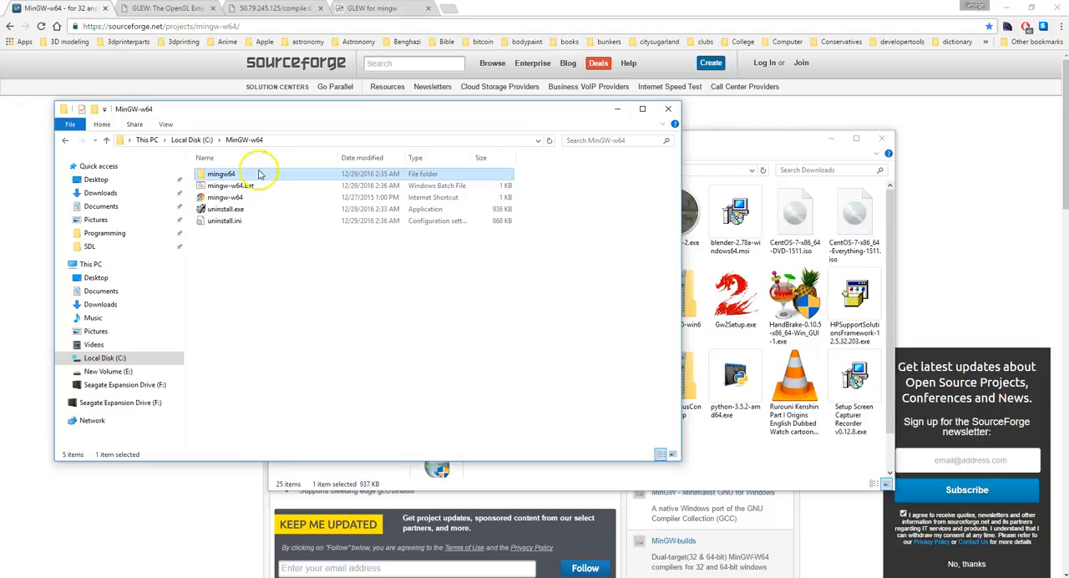
Step: Browse into mingw64's bin folder and select the 64-bit gcc compiler
double_click(222, 173)
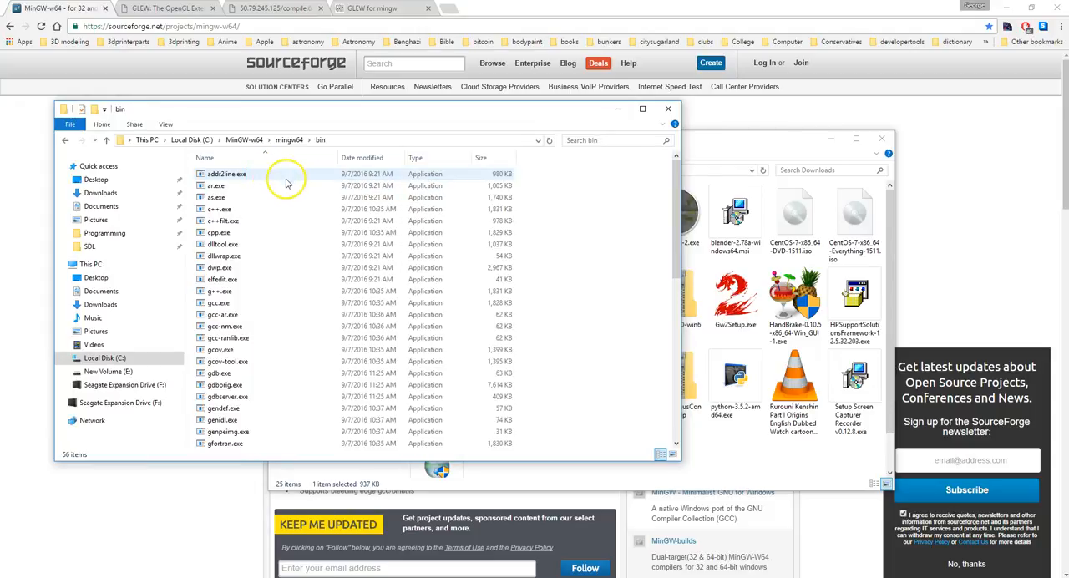
scroll(down, 3)
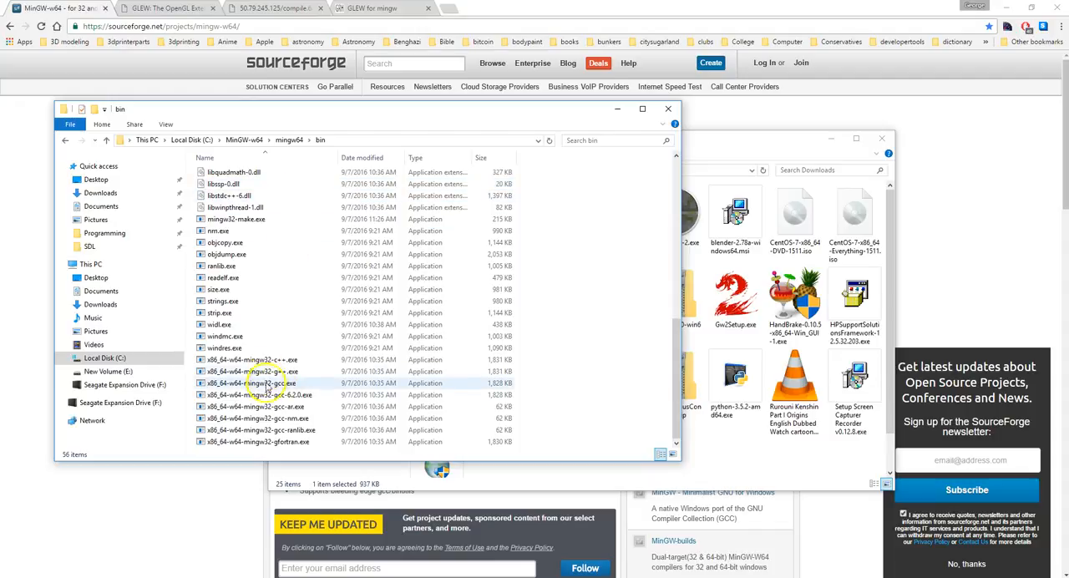
click(359, 140)
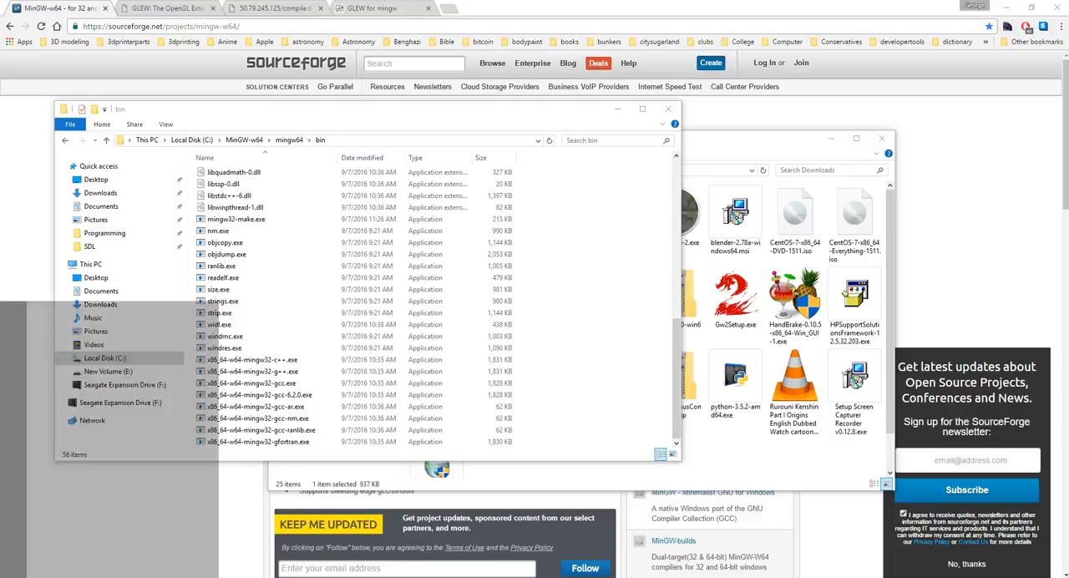
Step: Confirm the bin folder is on the system Path, then close System Properties and minimize Explorer
click(10, 573)
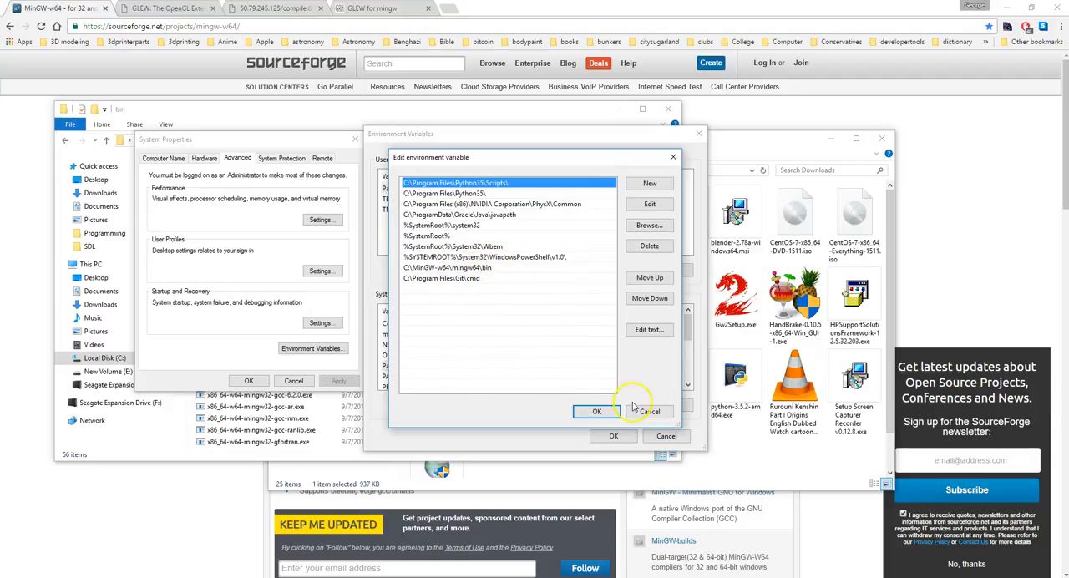
click(597, 411)
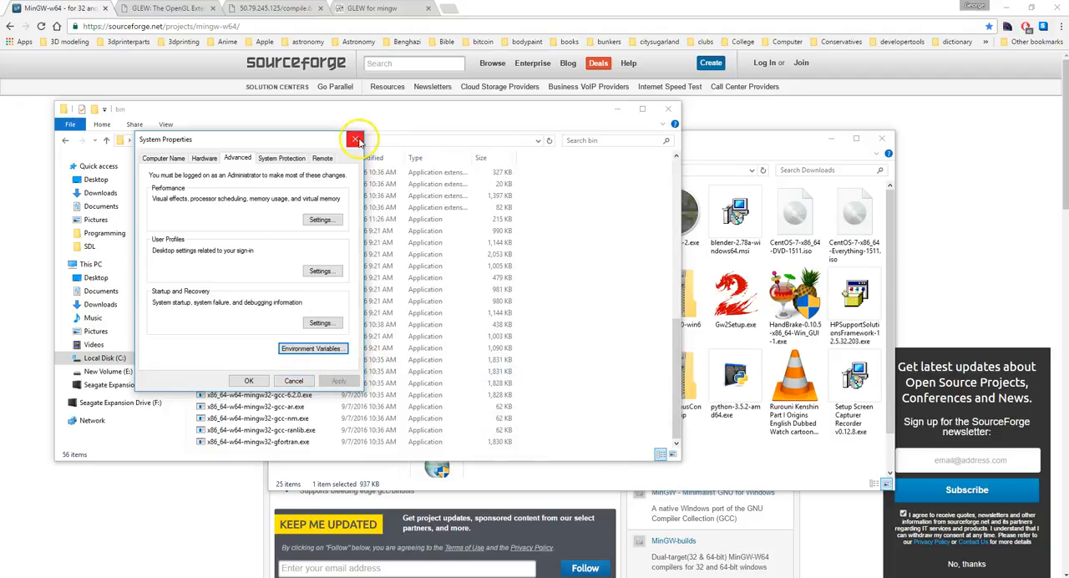
click(355, 139)
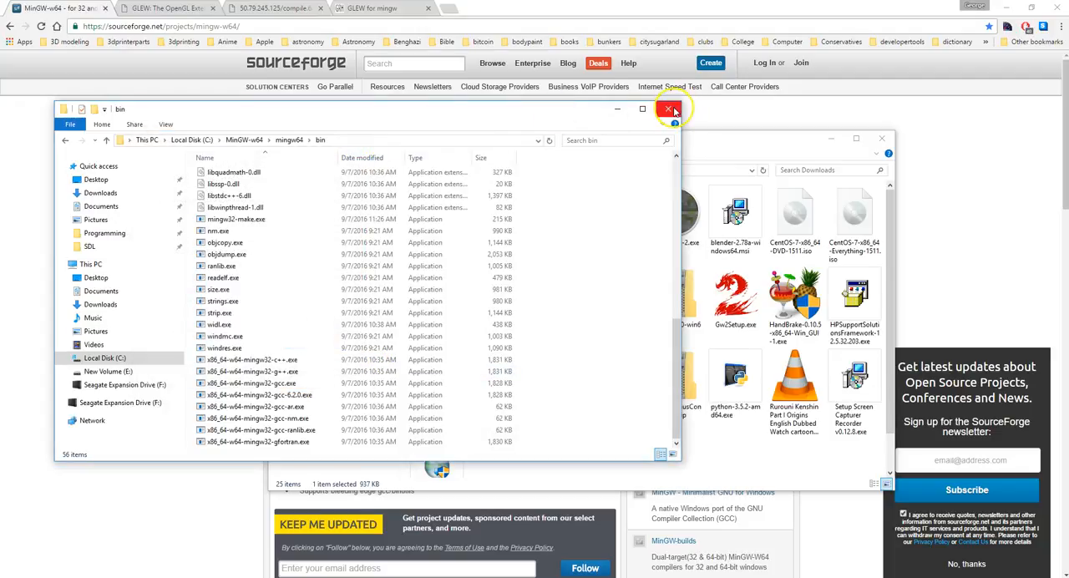
mouse_move(618, 110)
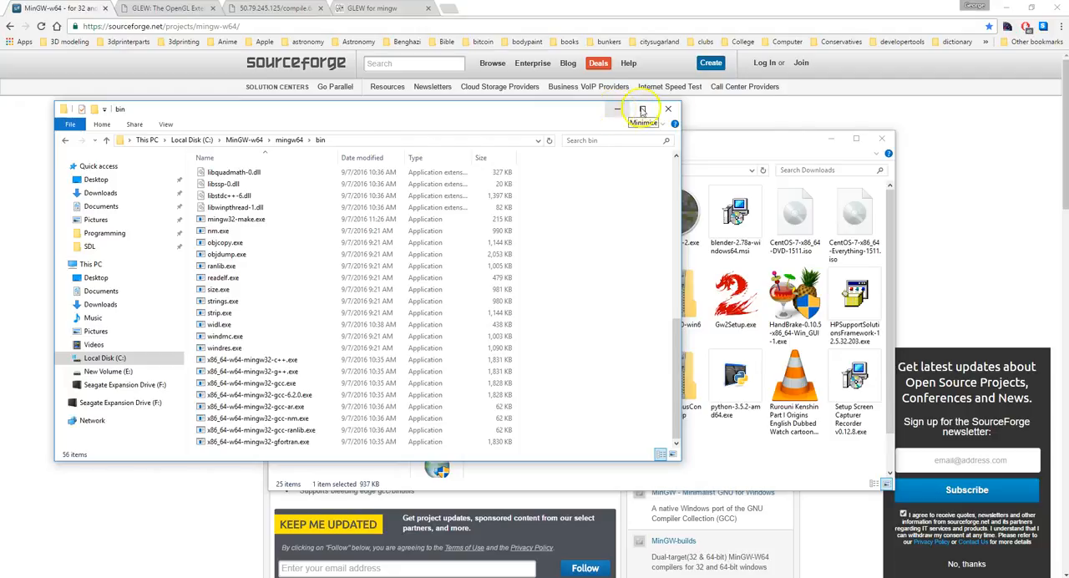
click(643, 110)
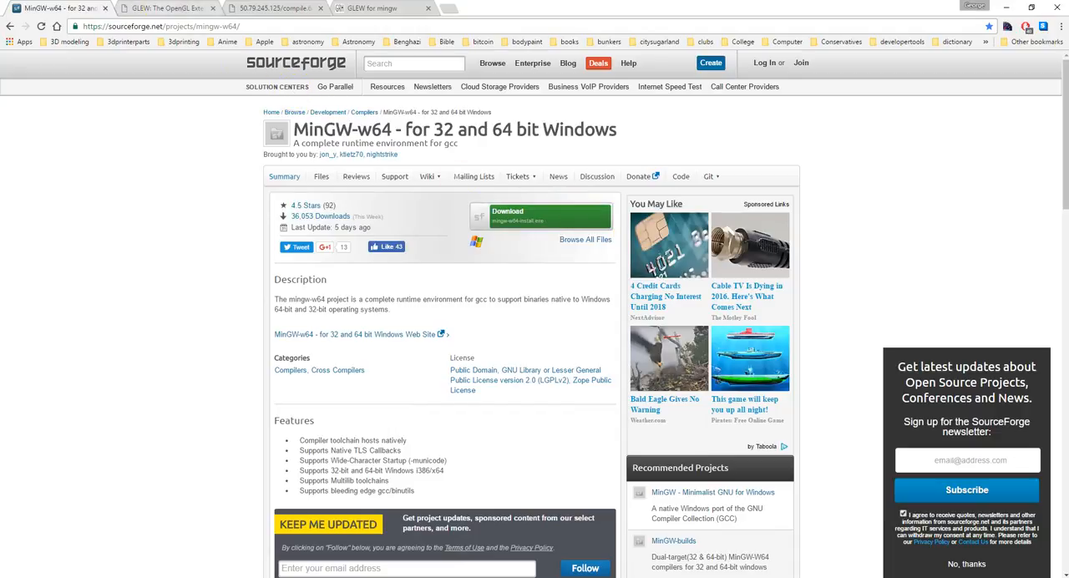
Step: Switch to the GLEW tab and open the GLEW 2.0.0 release files page
click(167, 8)
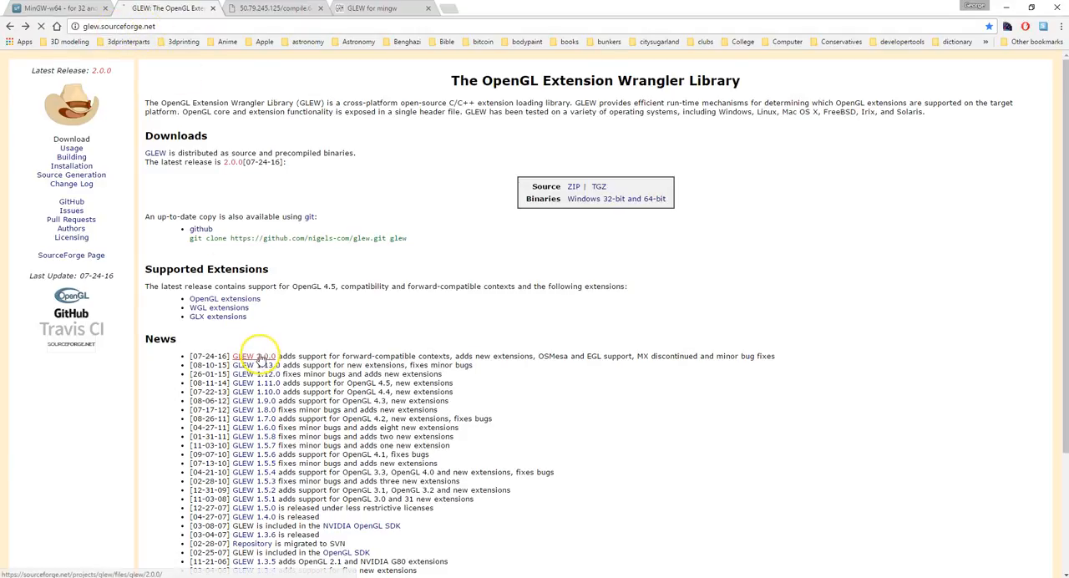
click(254, 356)
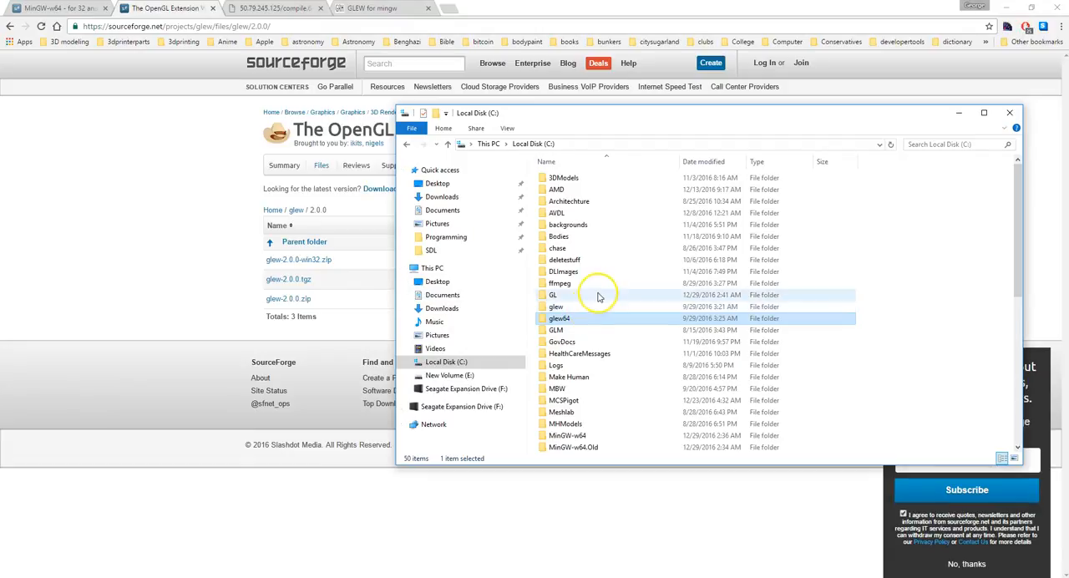
Step: Navigate C:\glew64\glew-2.0.0 and select compile.64.bat
click(559, 319)
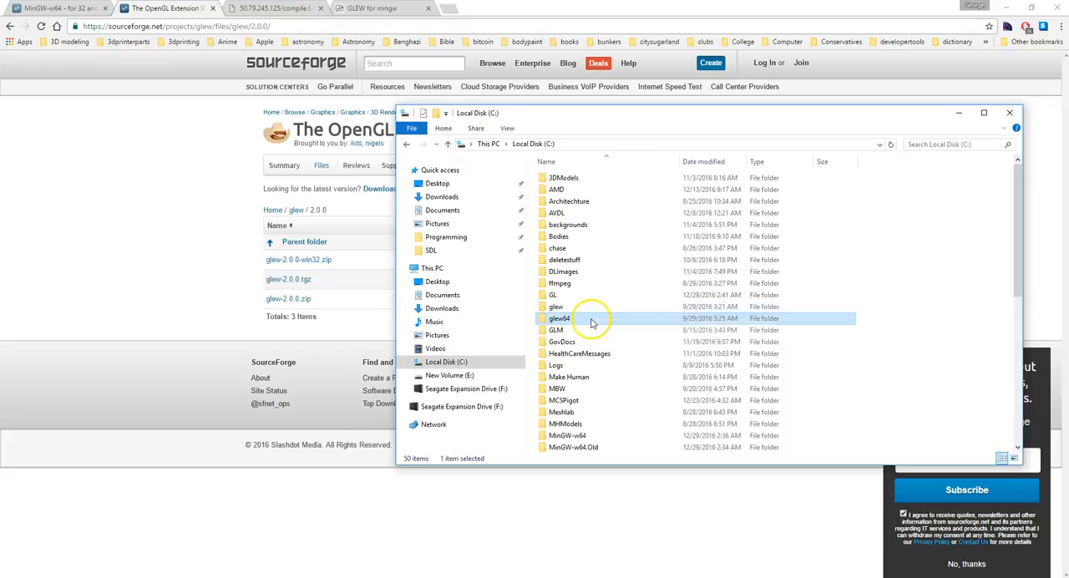
double_click(559, 318)
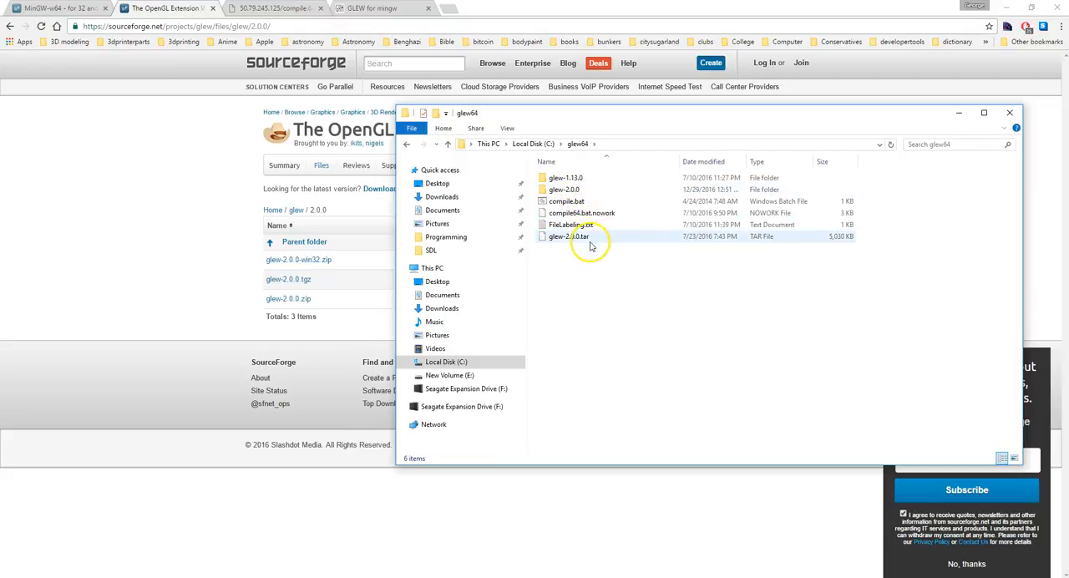
mouse_move(571, 237)
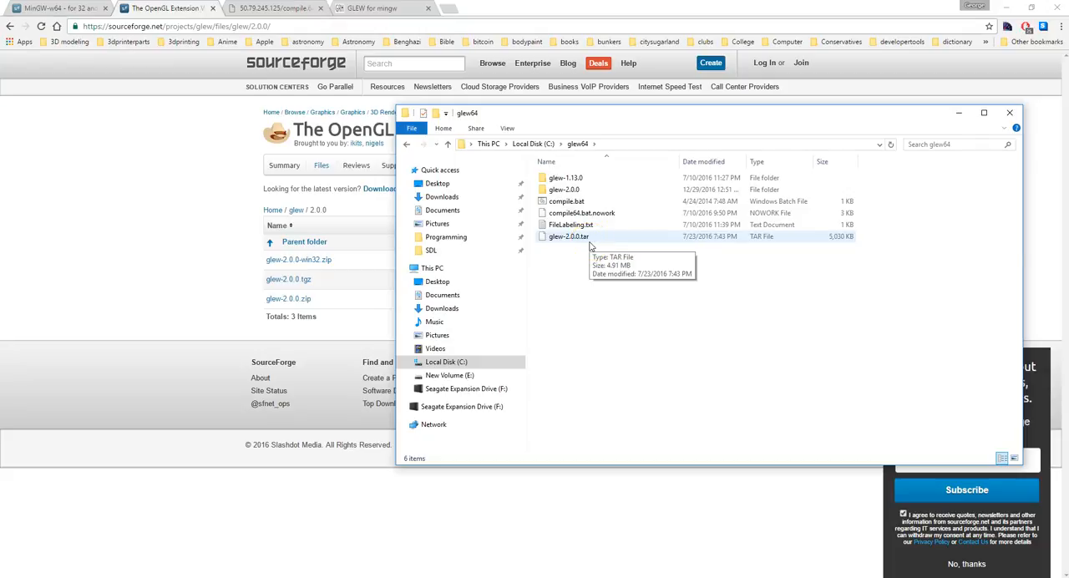
click(564, 190)
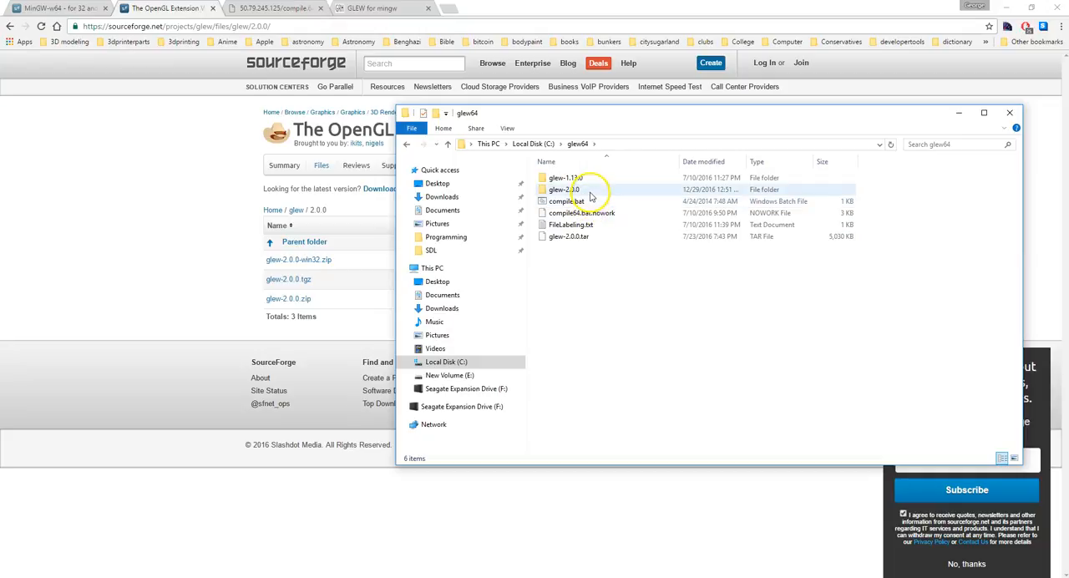
mouse_move(585, 190)
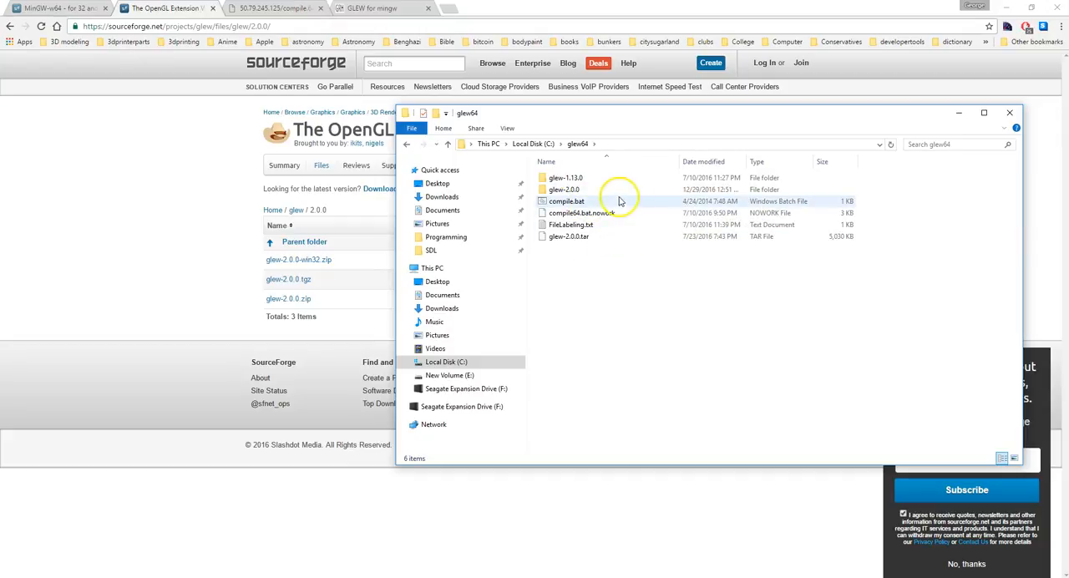
double_click(563, 189)
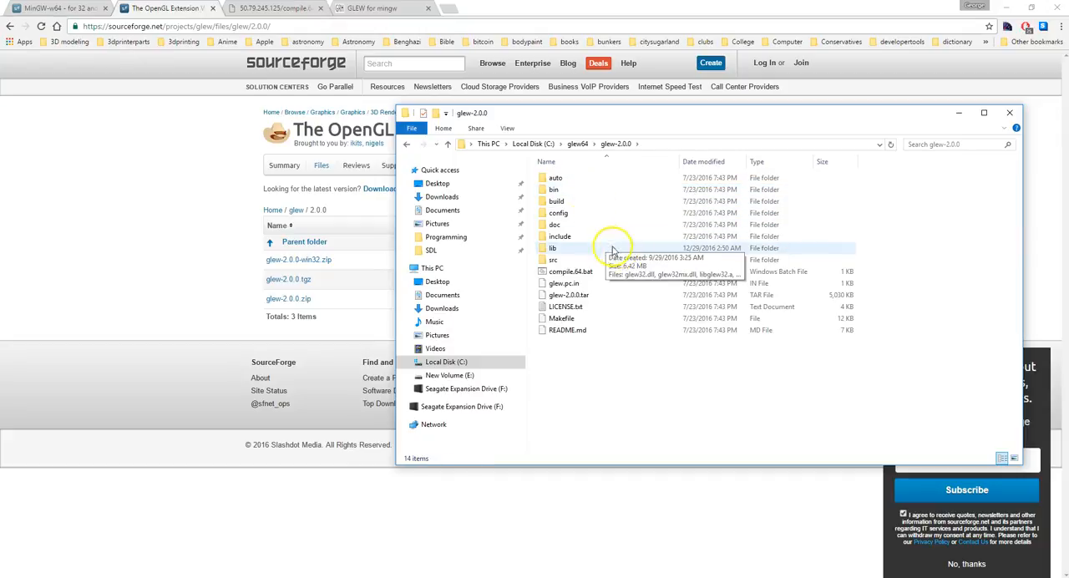
mouse_move(584, 277)
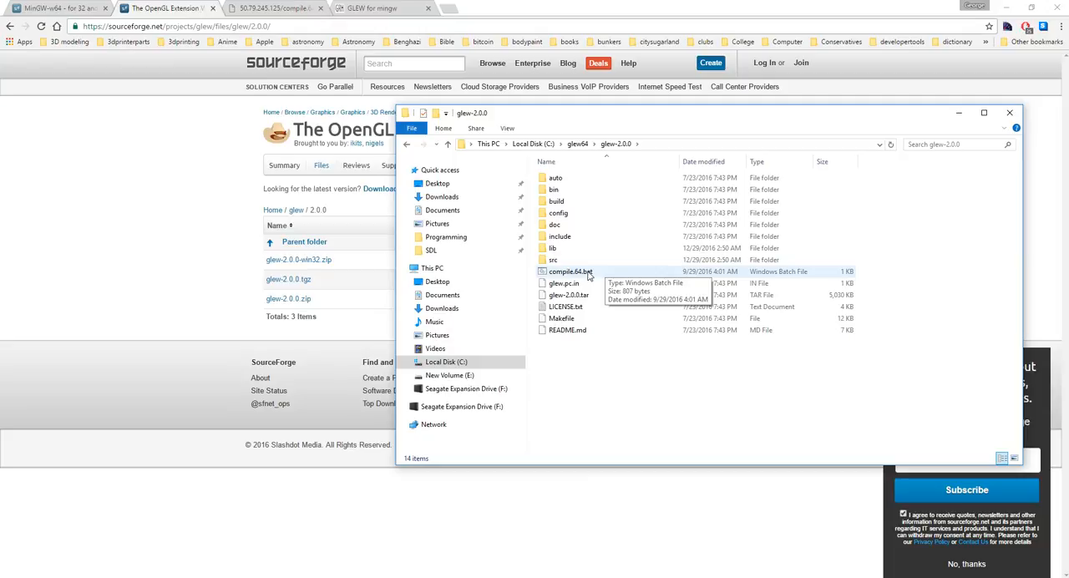
click(571, 272)
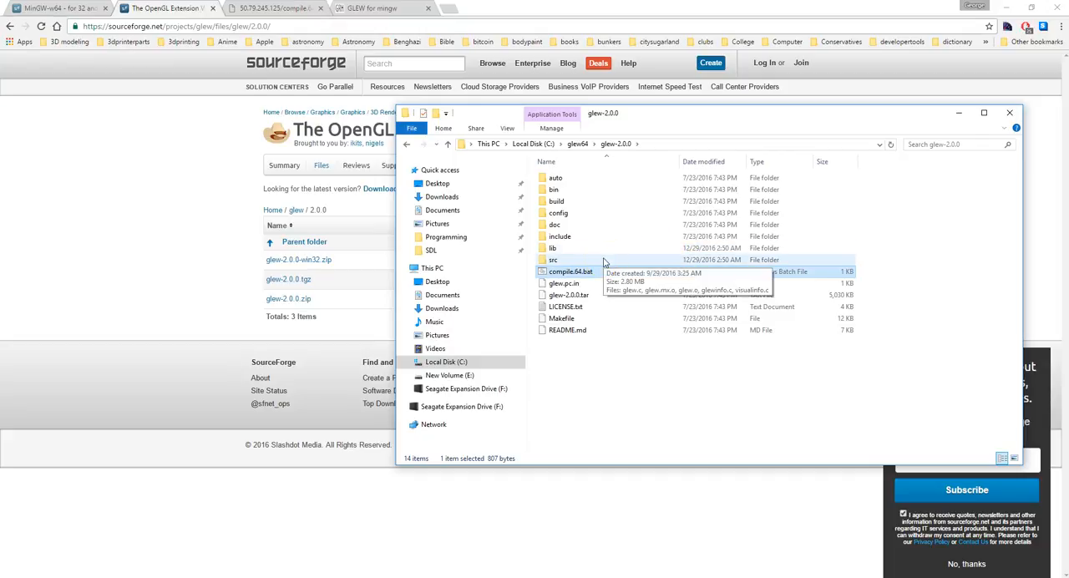
click(570, 272)
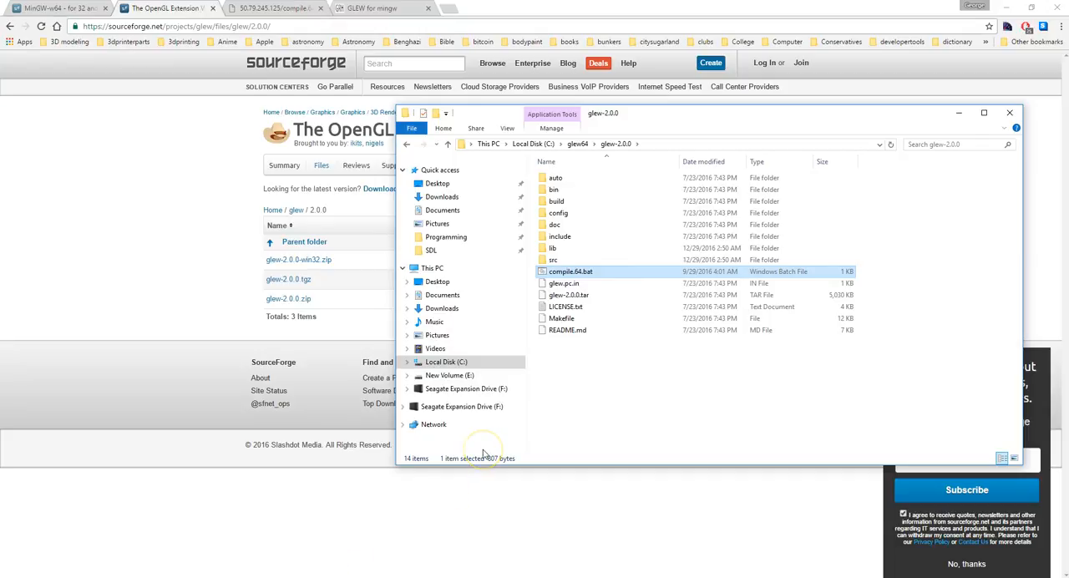
mouse_move(594, 274)
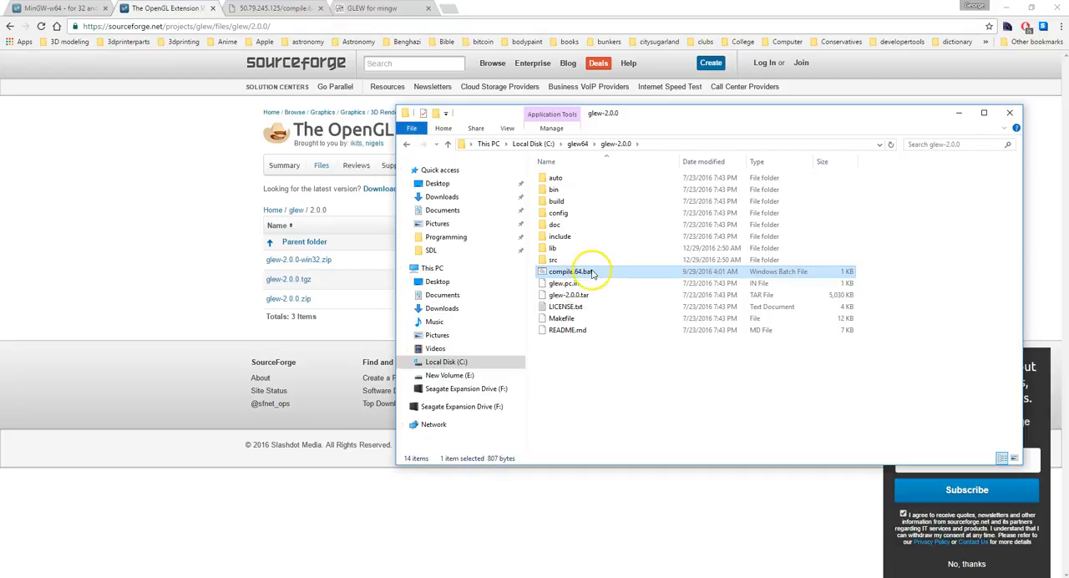
mouse_move(584, 274)
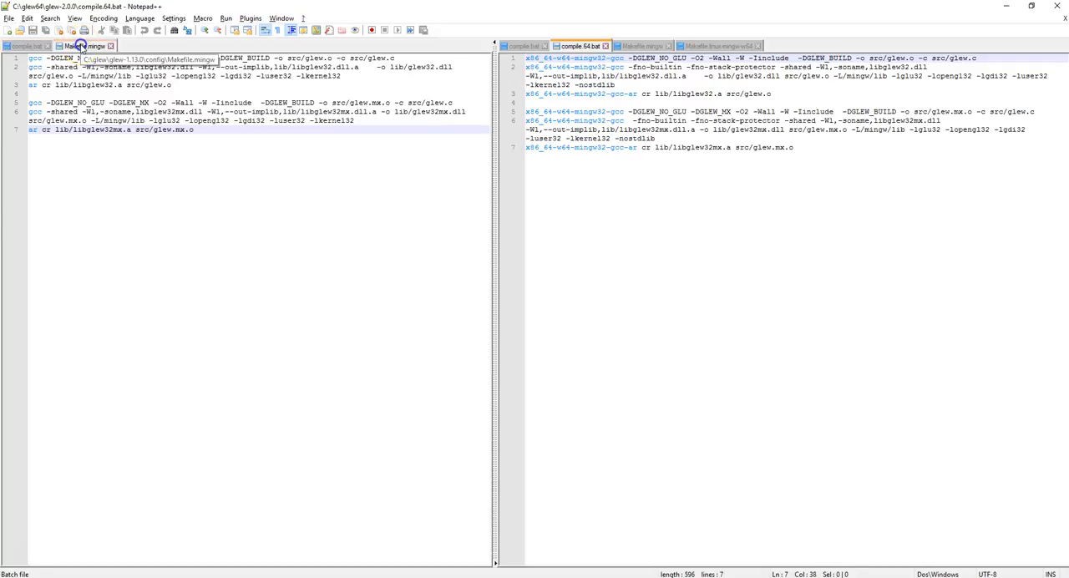
Step: View the GLEW 1.13.0 Makefile.mingw tab in Notepad++
click(87, 45)
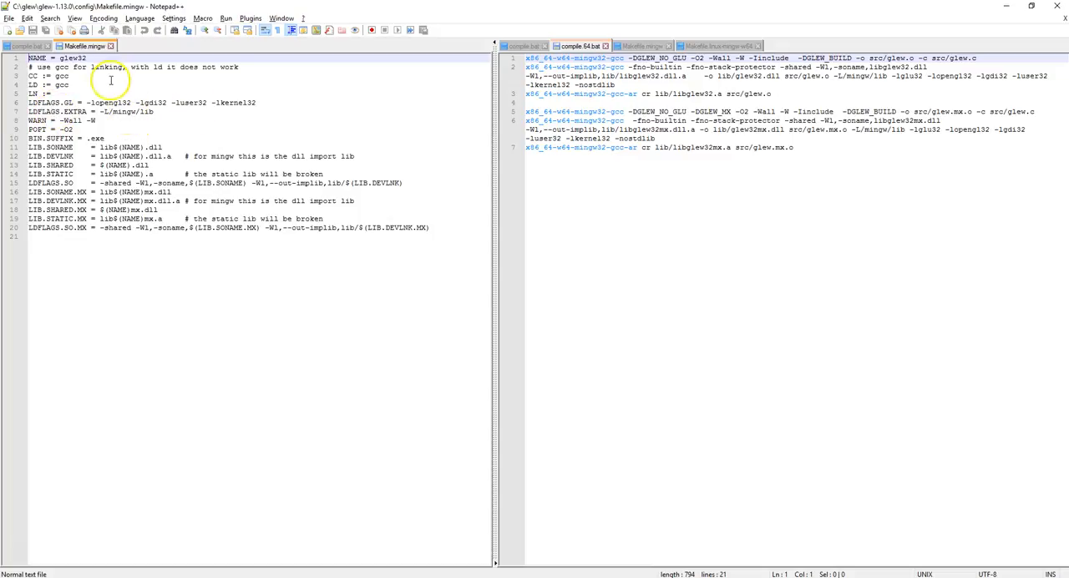
mouse_move(220, 53)
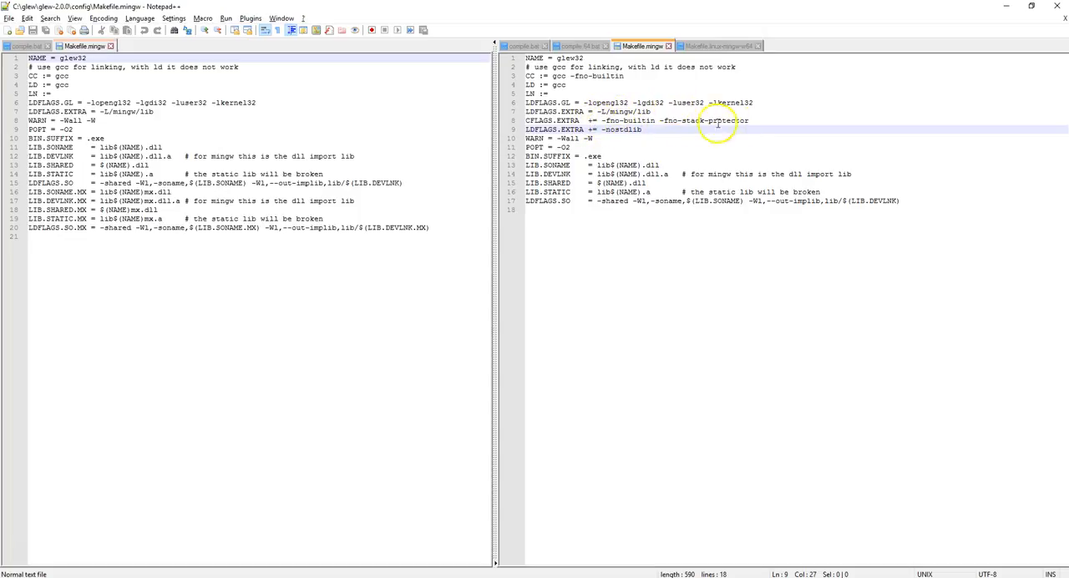
mouse_move(646, 129)
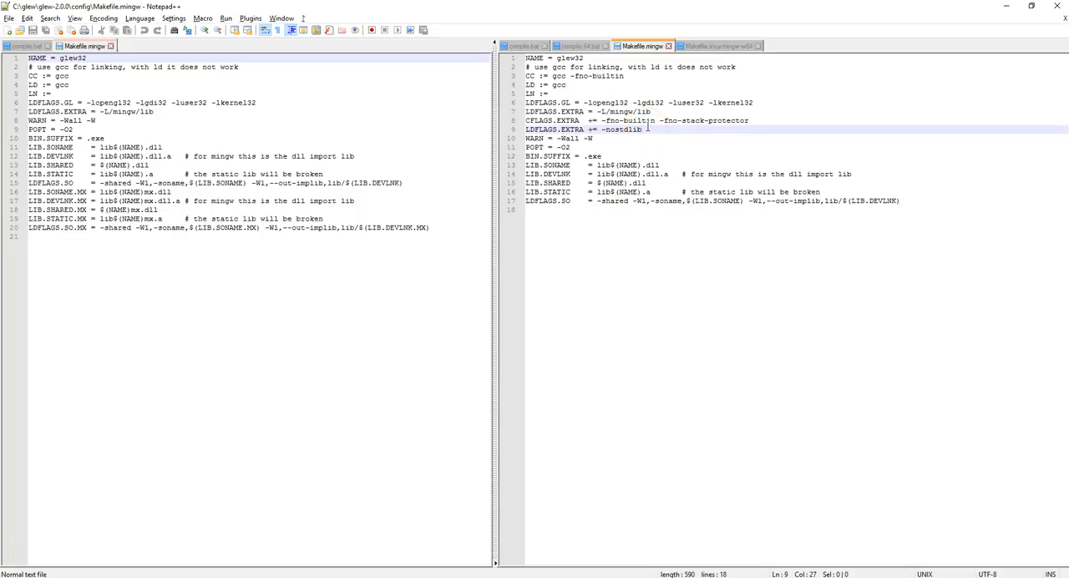
mouse_move(640, 121)
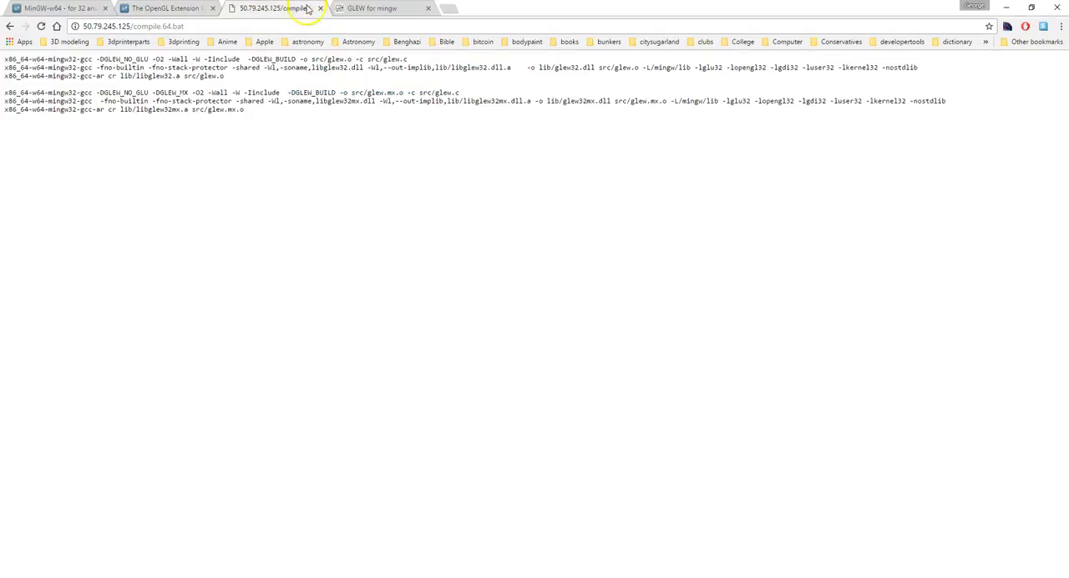
Step: Read the 'GLEW for mingw' page, then view the 32-bit compile.bat script
click(371, 8)
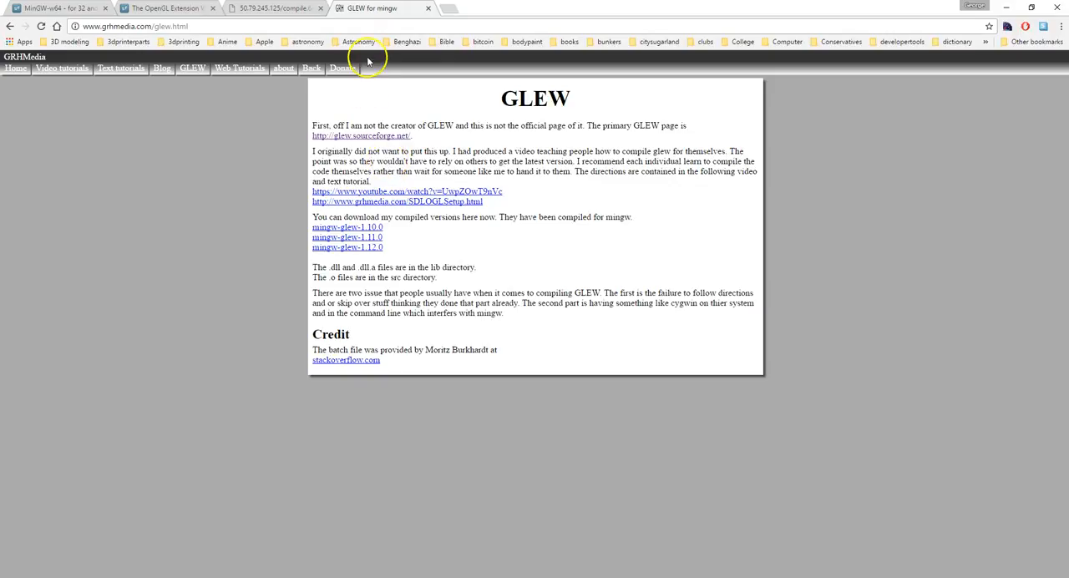
mouse_move(405, 110)
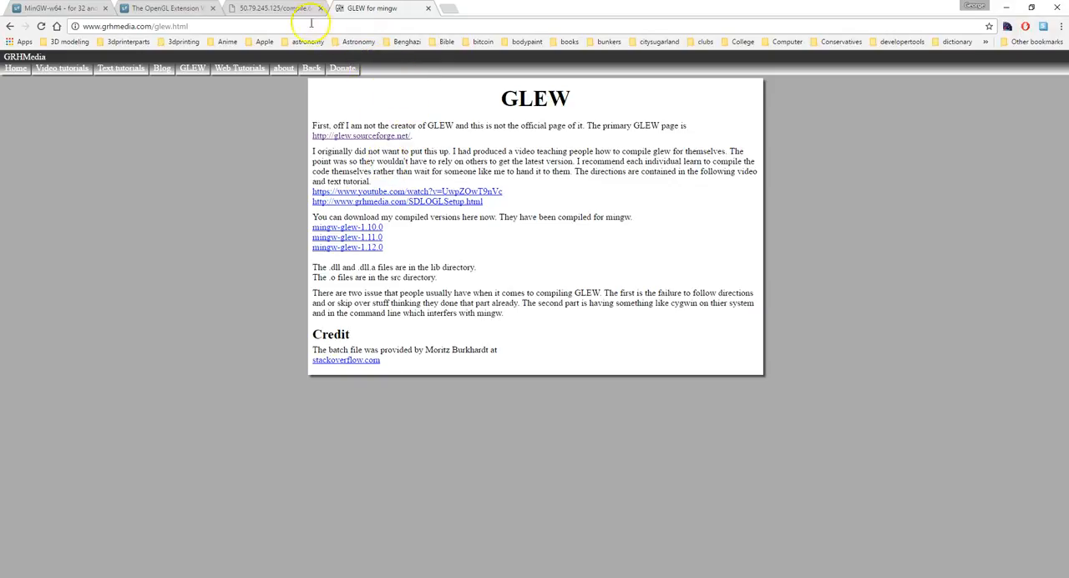
click(274, 7)
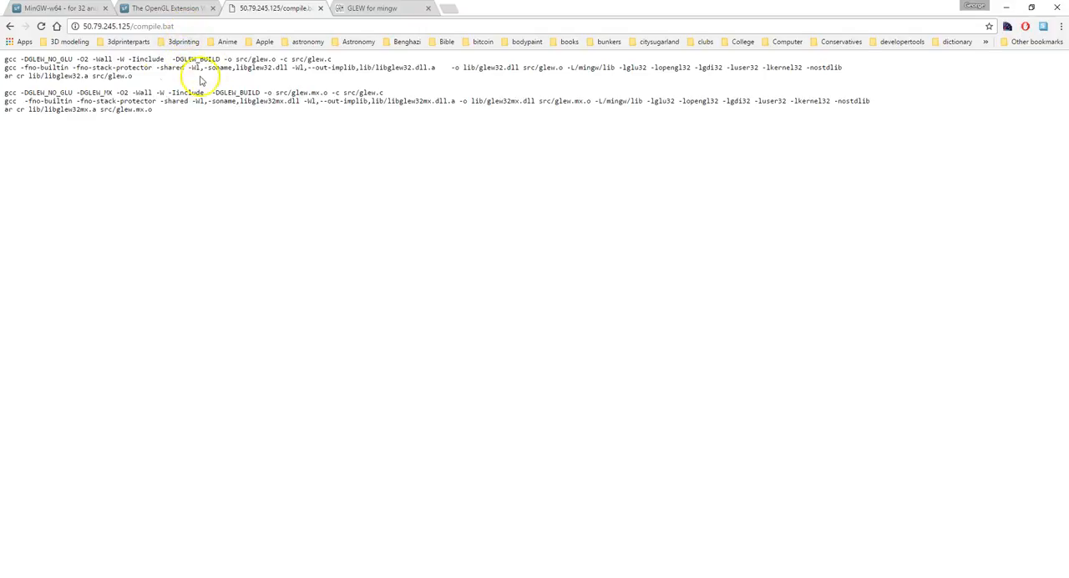
mouse_move(176, 55)
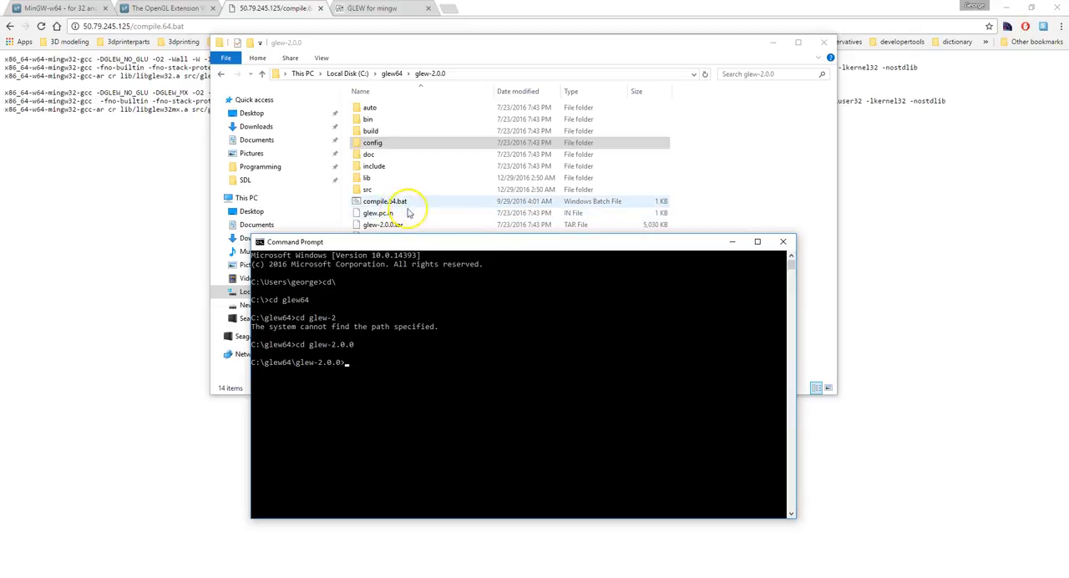
Step: Run compile.64.bat in the glew-2.0.0 folder to build GLEW
text(comp)
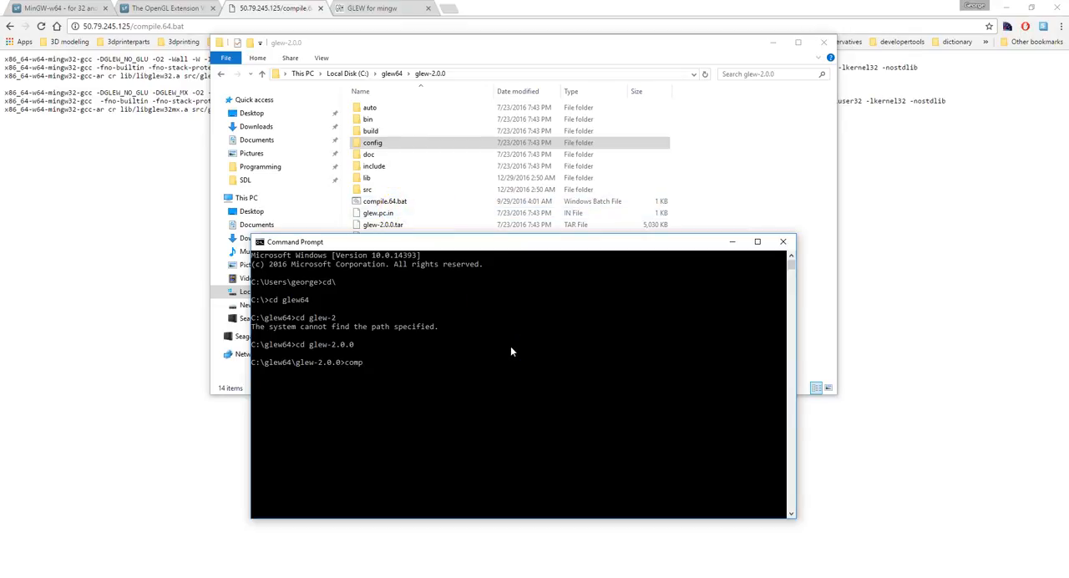
text(ile)
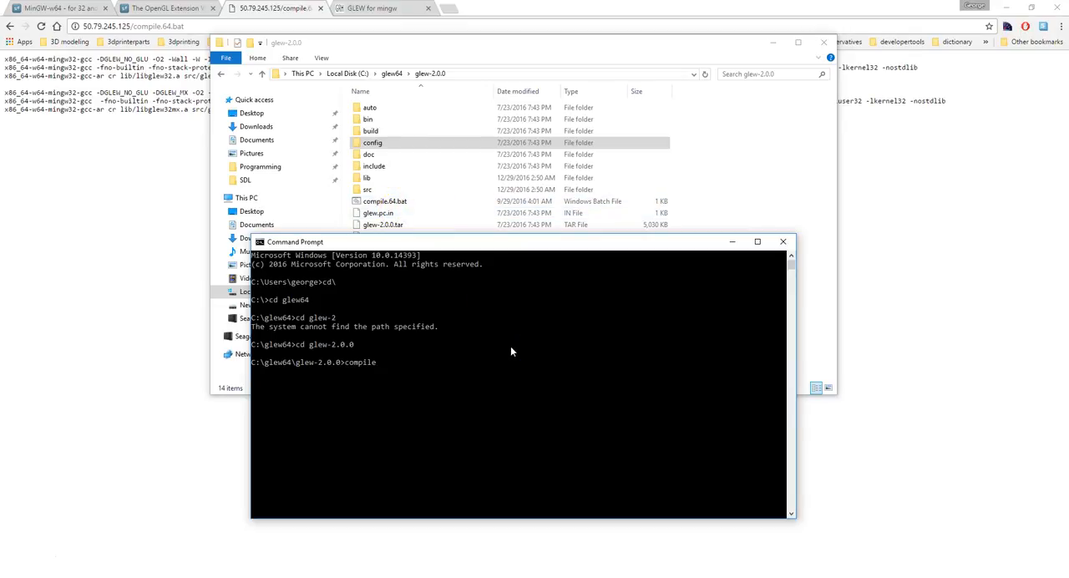
text(.64.bat)
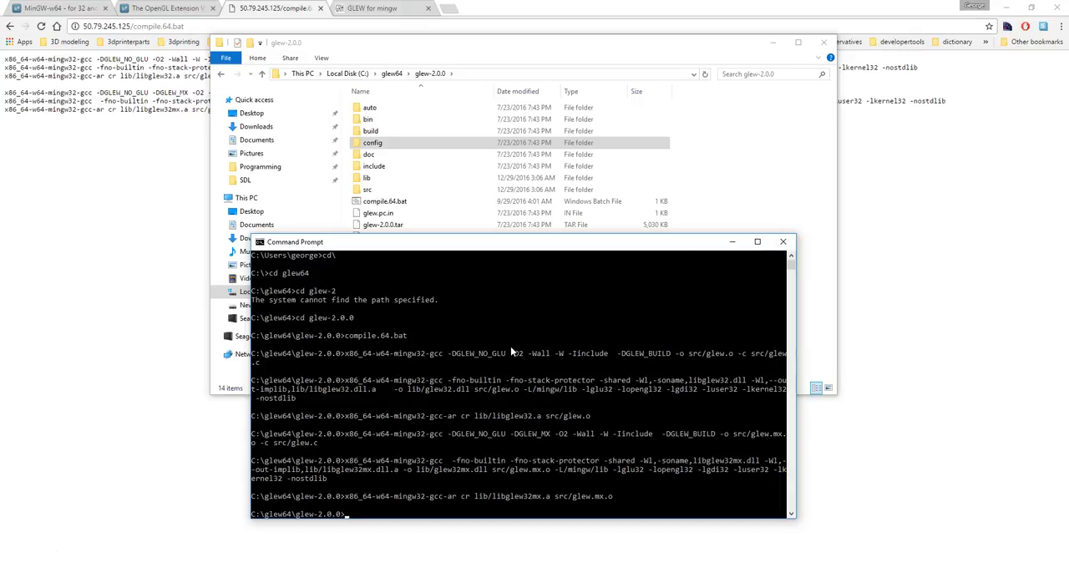
mouse_move(695, 234)
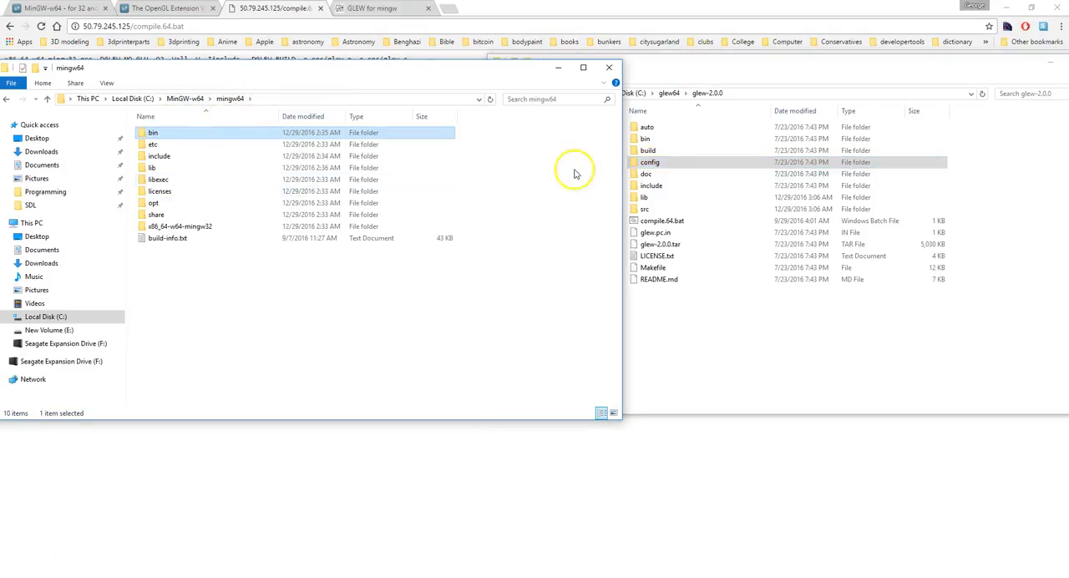
Step: Open the x86_64-w64-mingw32 include GL folder and inspect its GLEW headers
double_click(179, 226)
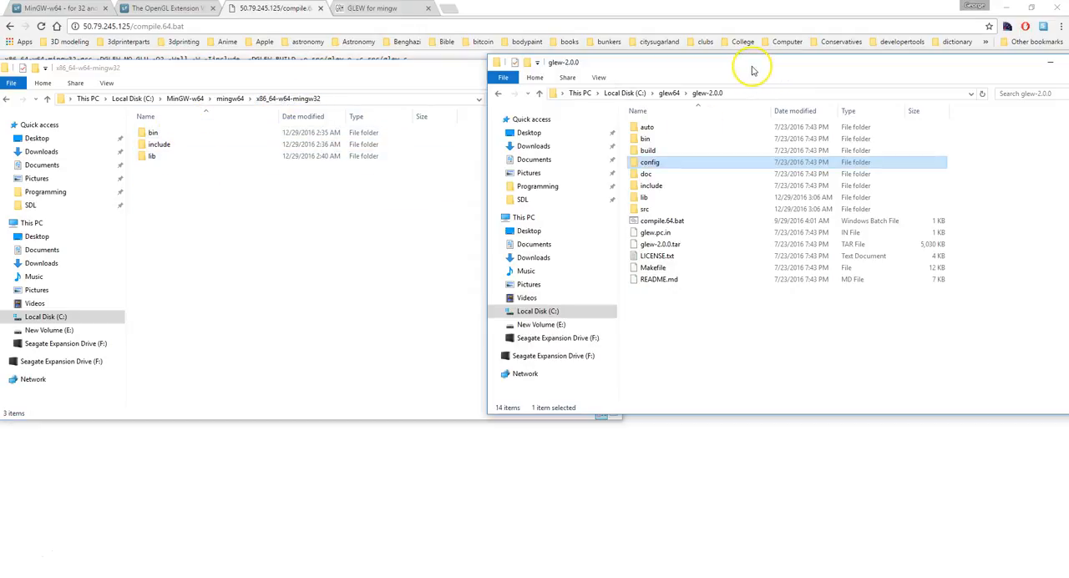
double_click(645, 197)
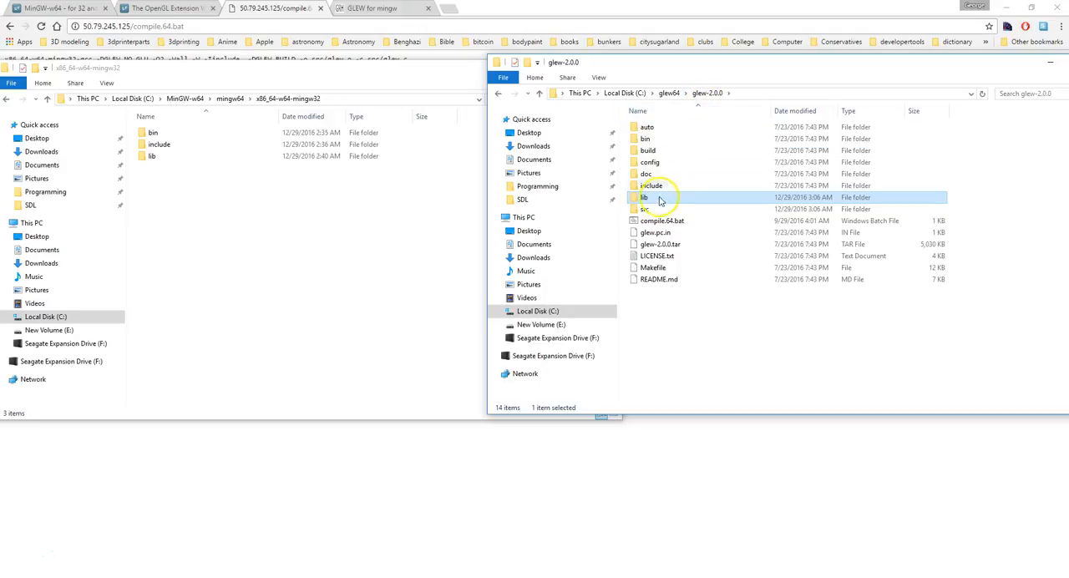
double_click(645, 209)
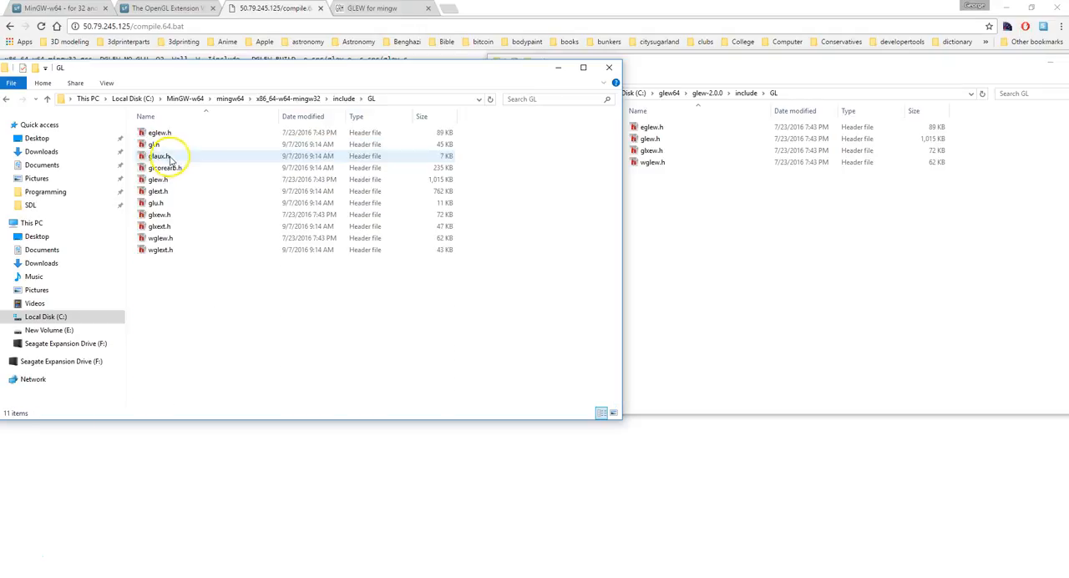
click(165, 168)
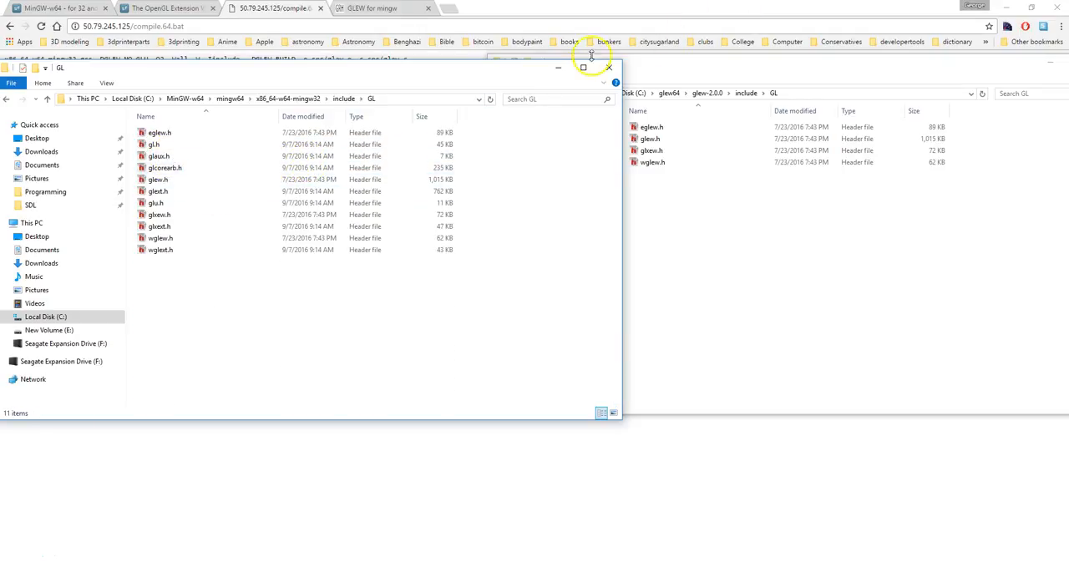
mouse_move(559, 68)
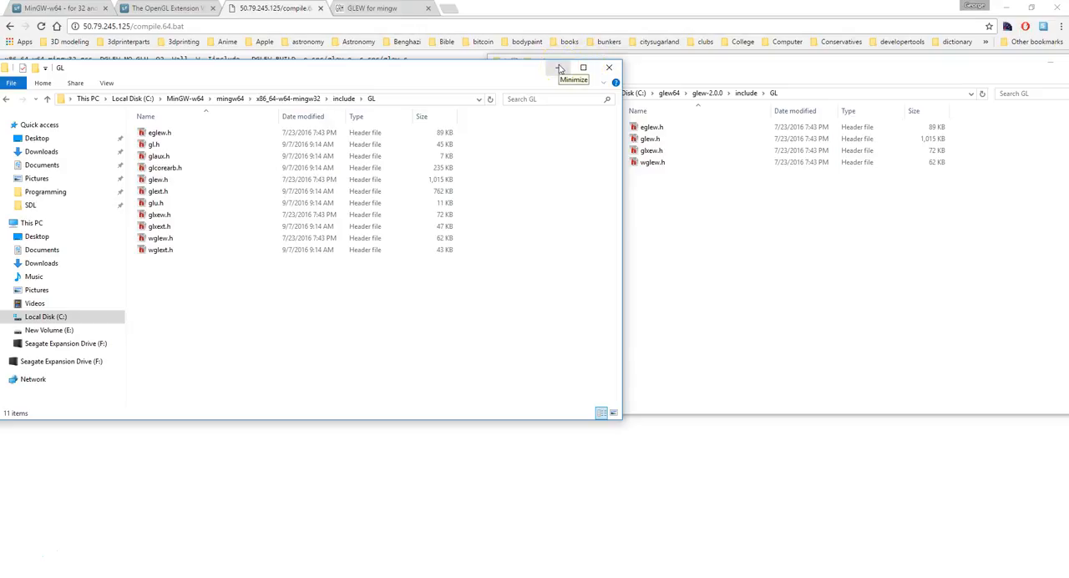
mouse_move(689, 69)
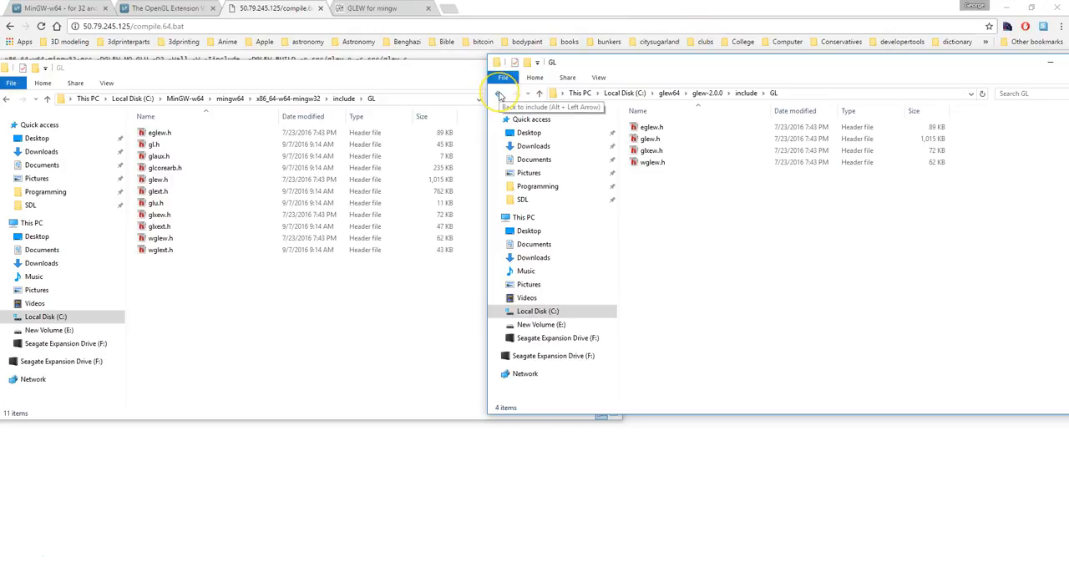
Step: In the other window, return to glew-2.0.0 and open its lib folder
click(499, 92)
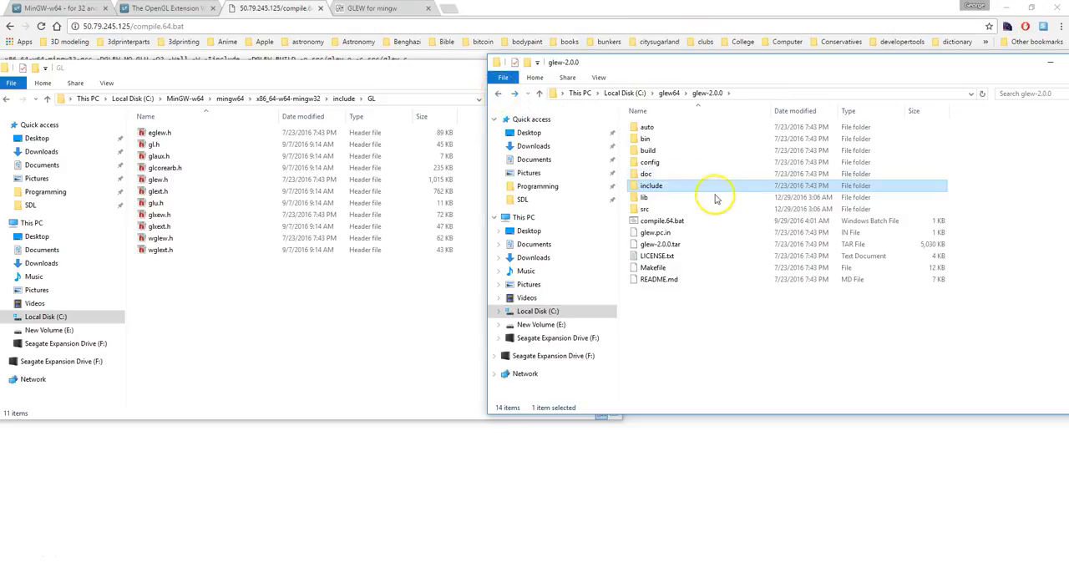
double_click(643, 197)
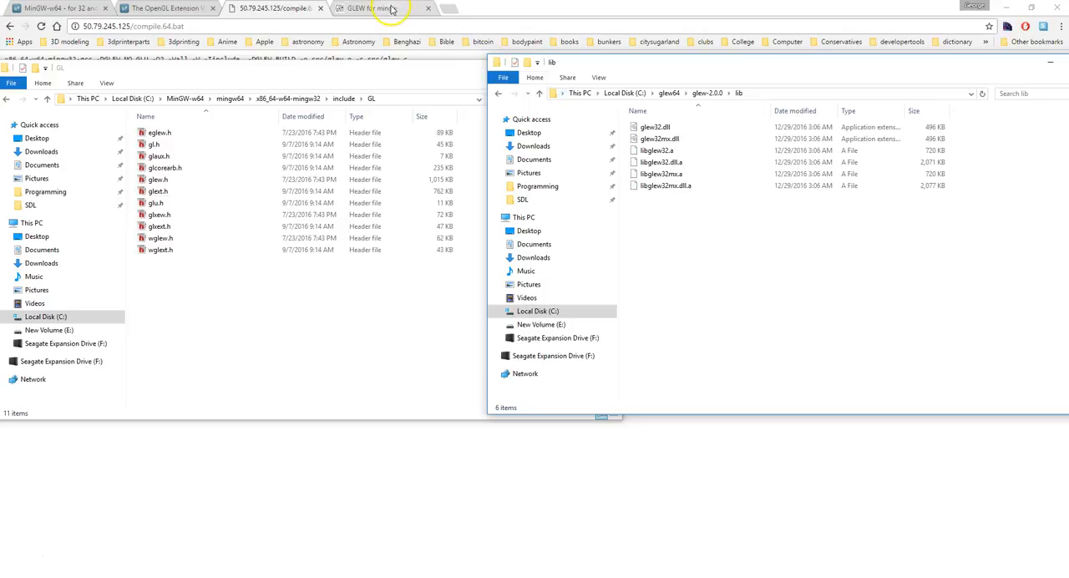
Step: Build and run SDLOGL02, check the red triangle window, then close it
click(376, 7)
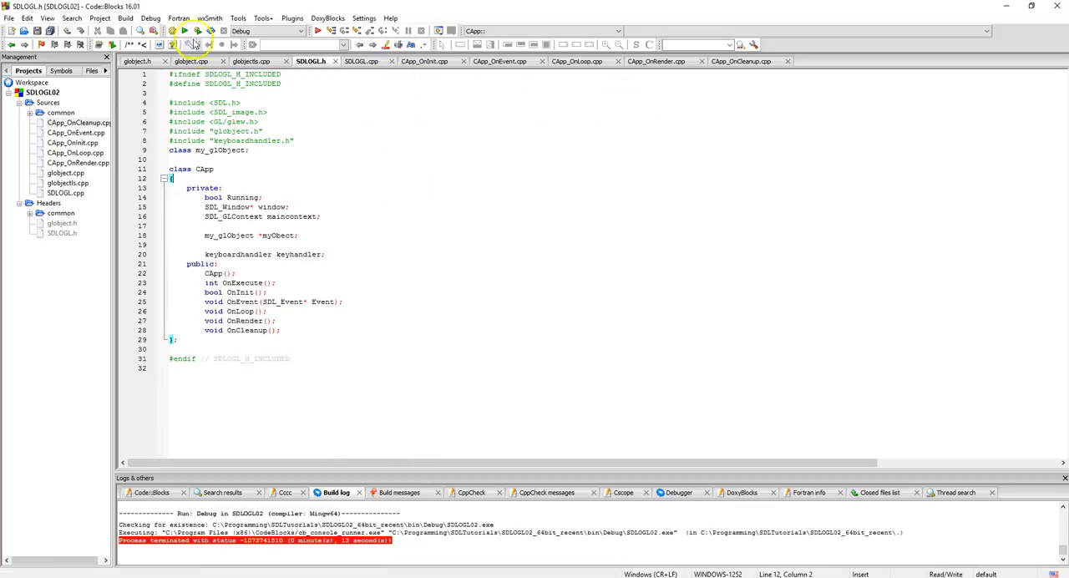
click(183, 31)
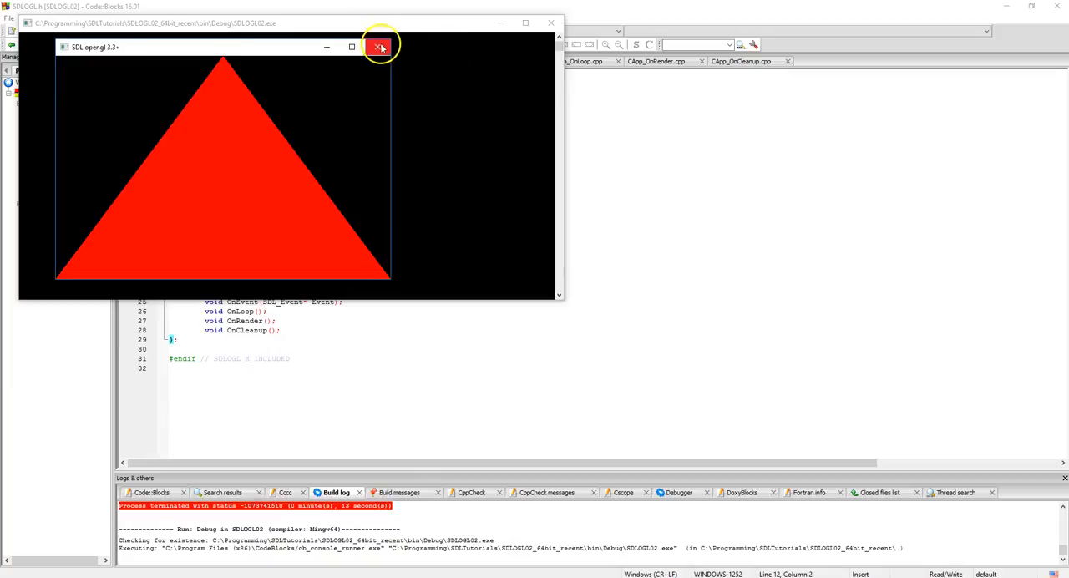
click(380, 46)
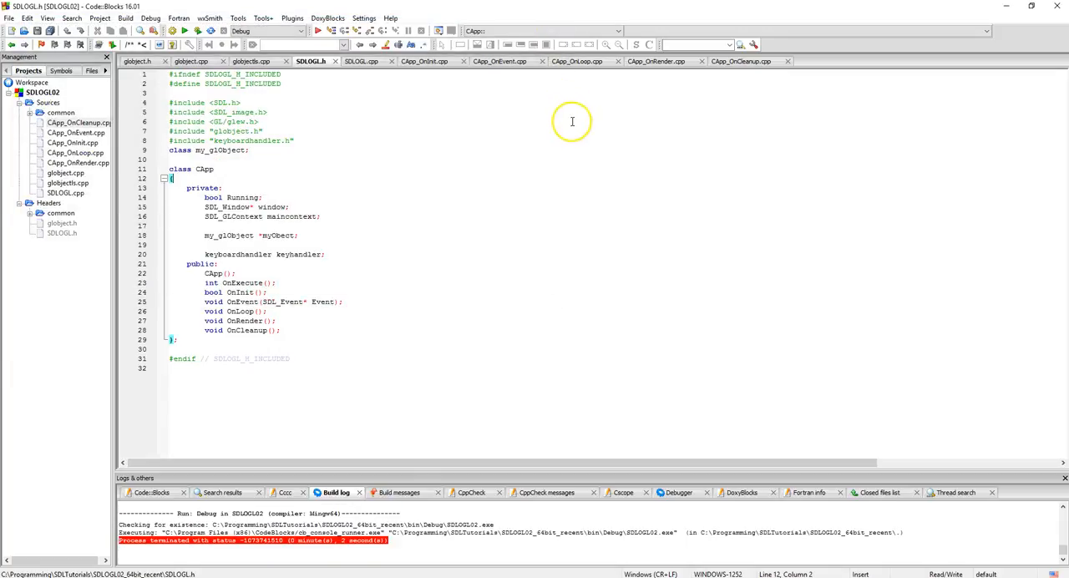
mouse_move(573, 120)
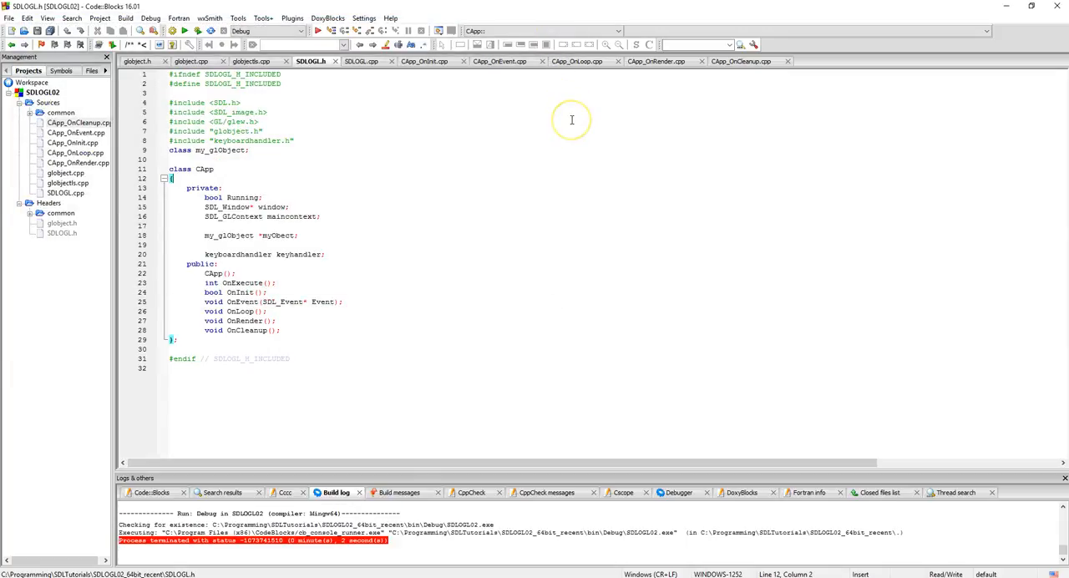
mouse_move(572, 119)
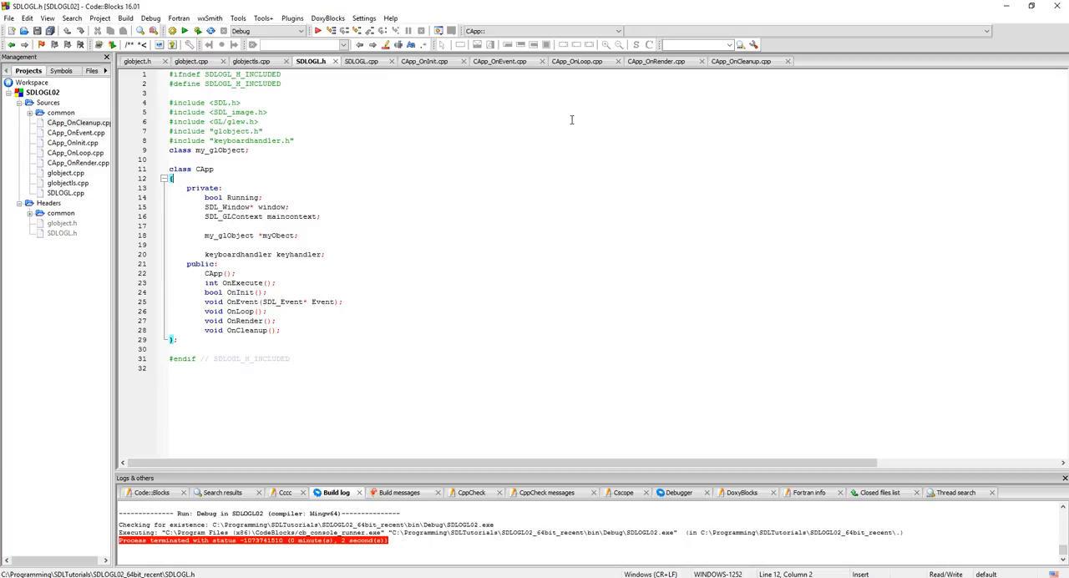
mouse_move(518, 157)
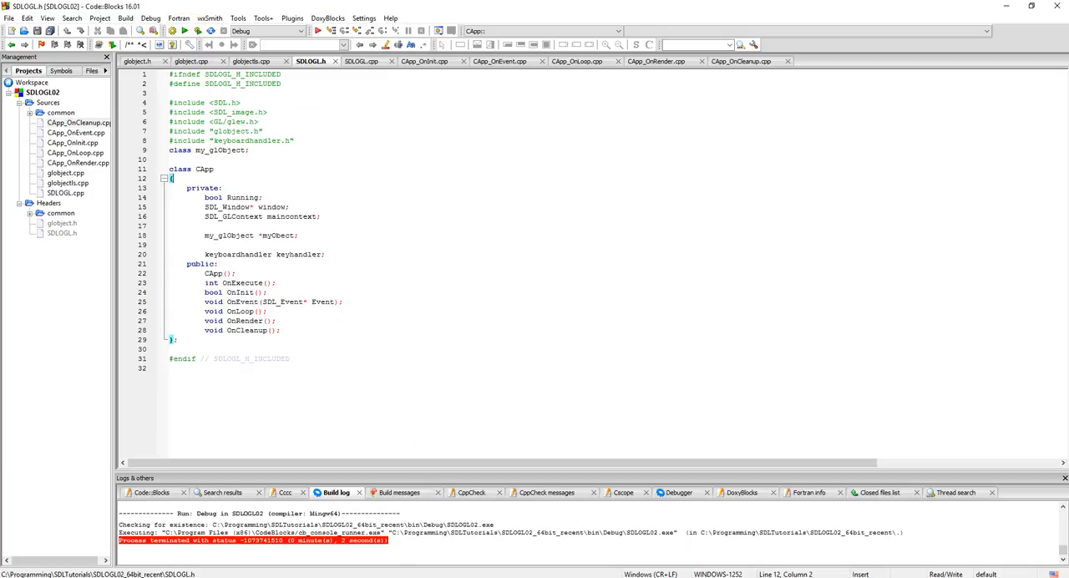
mouse_move(633, 289)
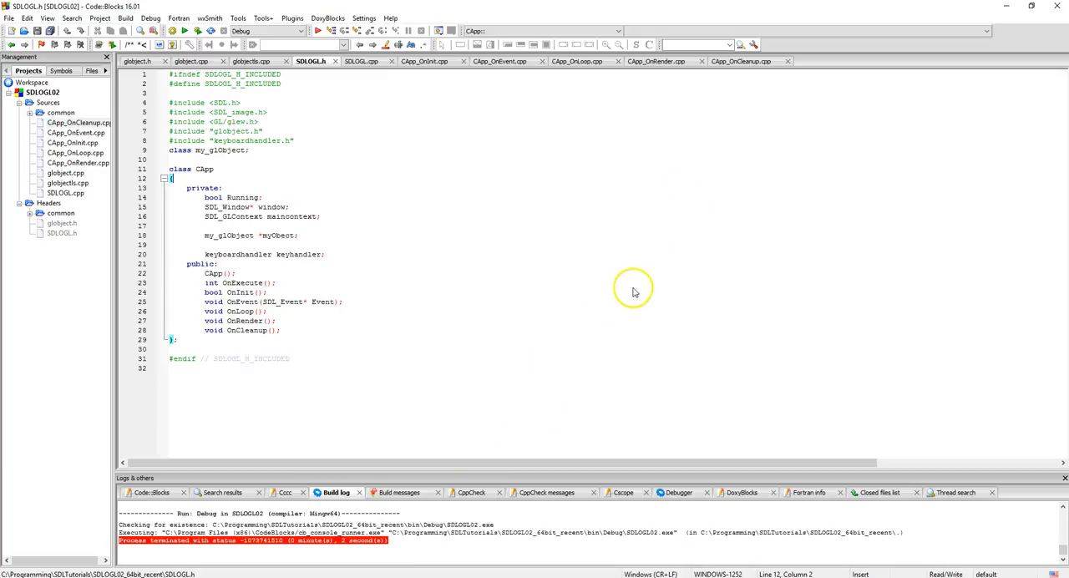
mouse_move(632, 287)
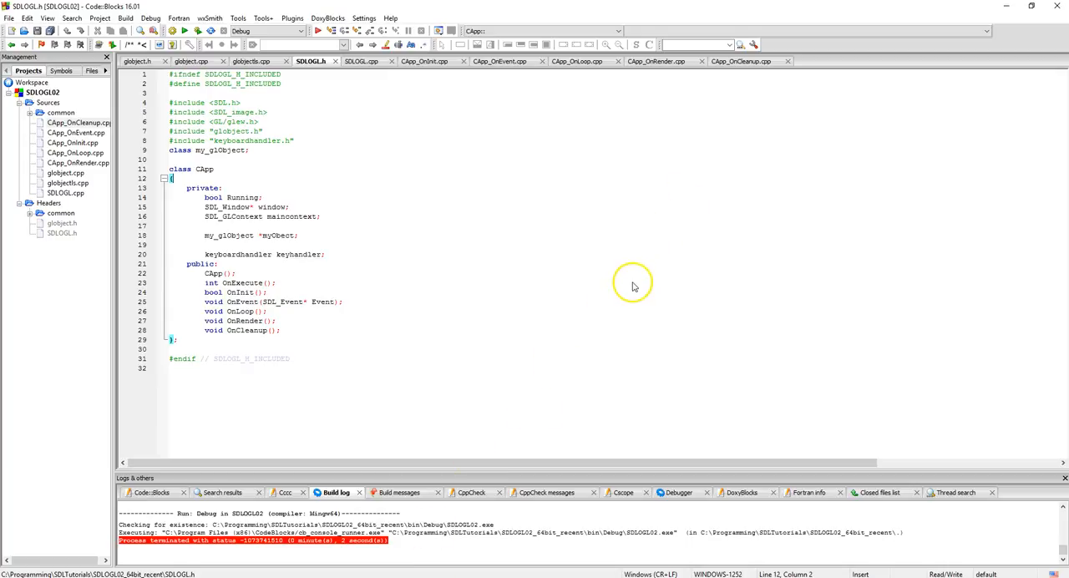
mouse_move(632, 288)
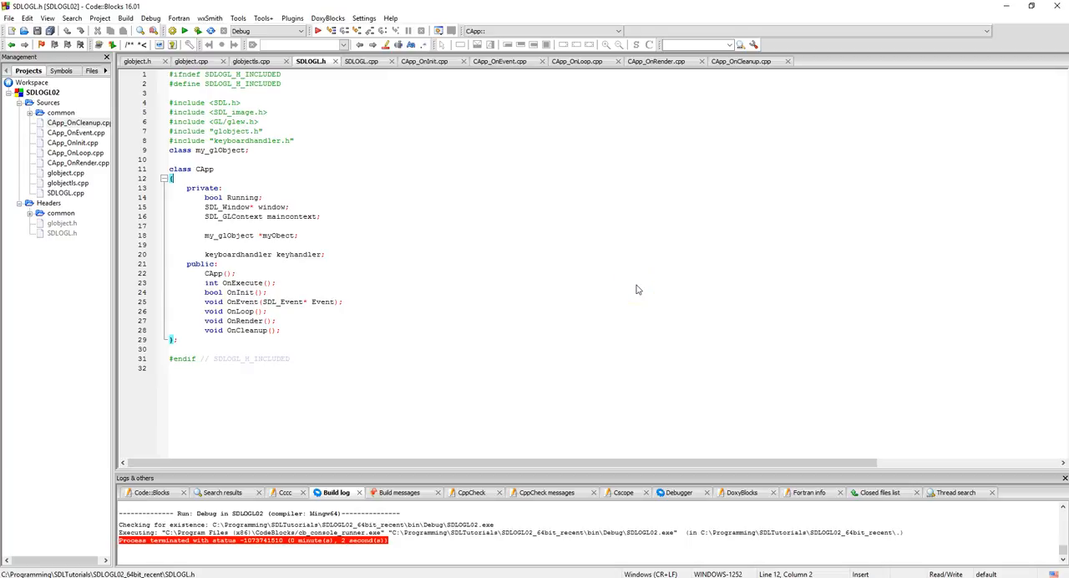
mouse_move(638, 291)
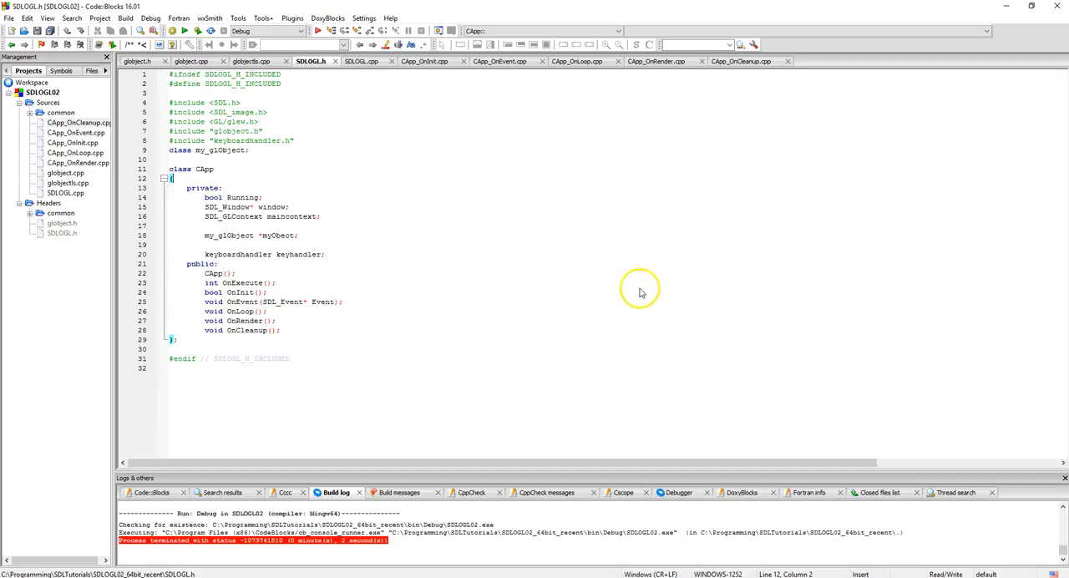
mouse_move(632, 142)
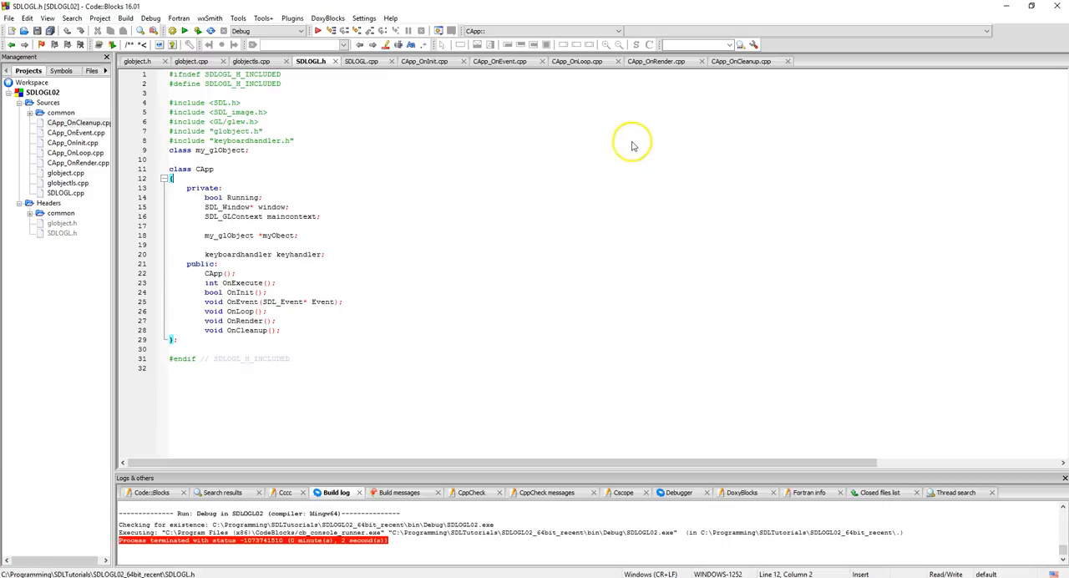
mouse_move(571, 56)
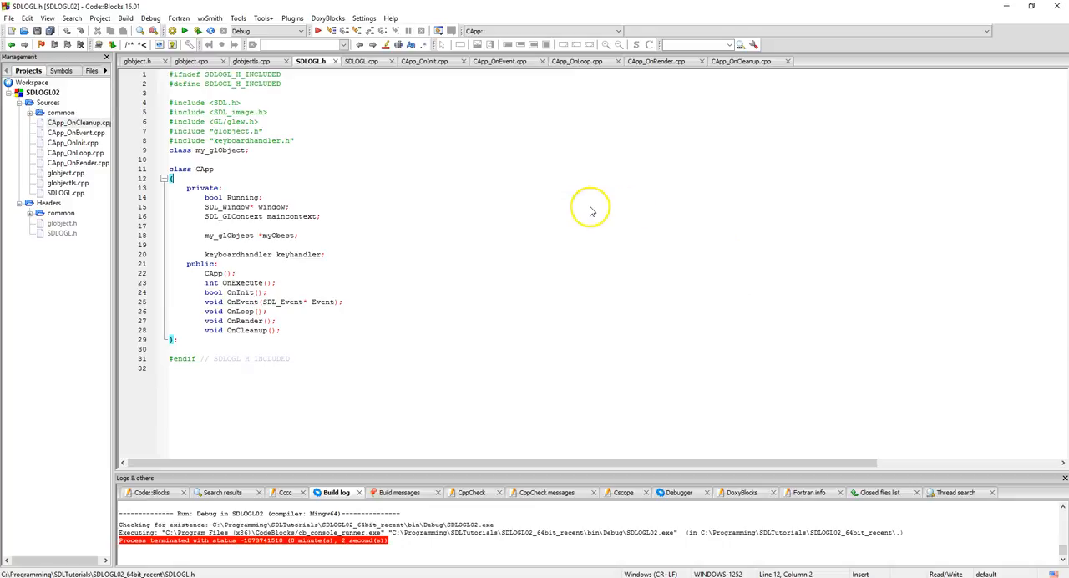
mouse_move(951, 133)
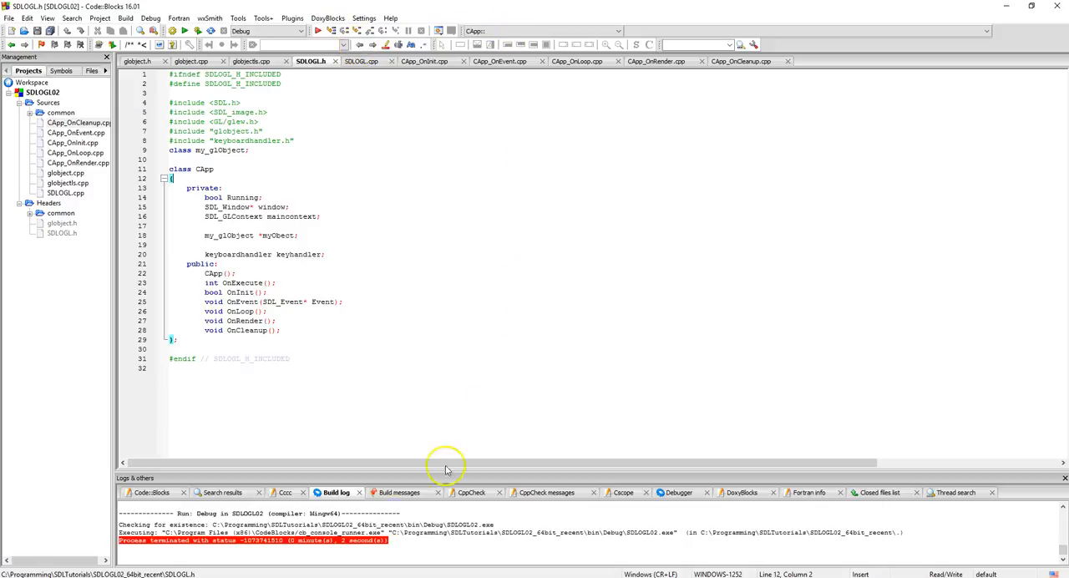
mouse_move(249, 505)
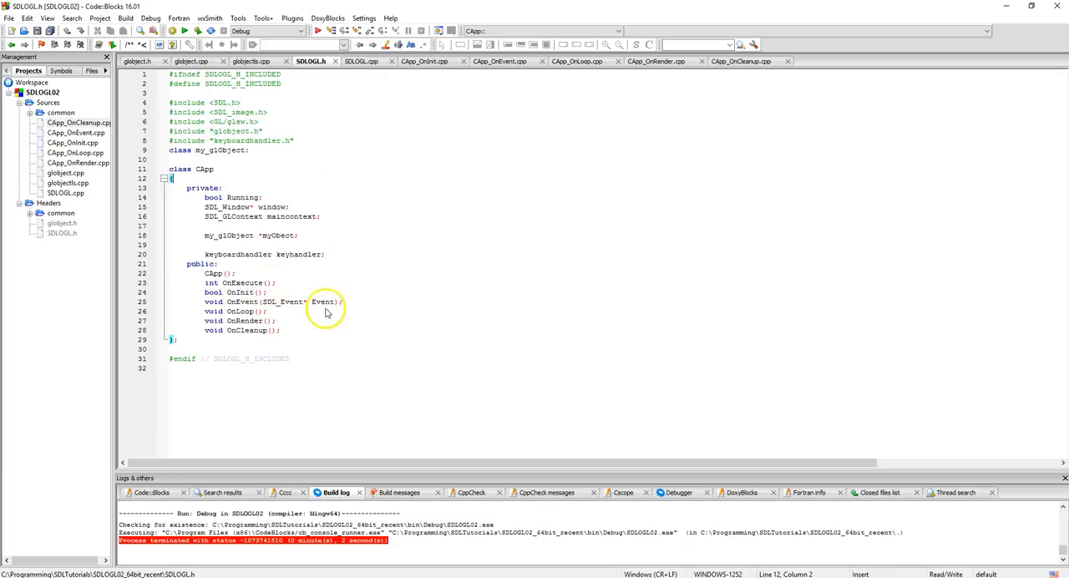
mouse_move(450, 314)
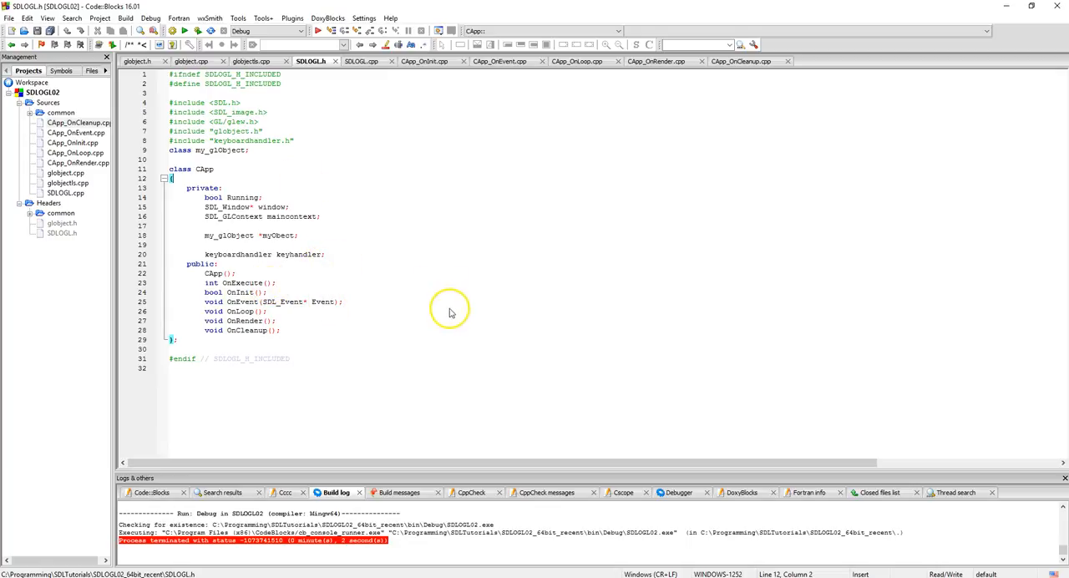
mouse_move(451, 291)
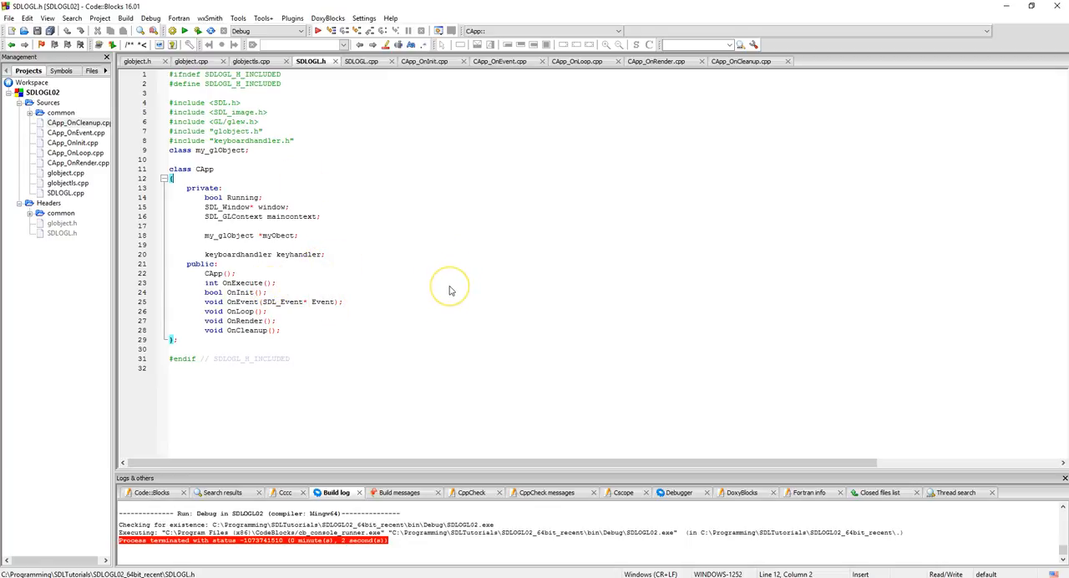
mouse_move(458, 245)
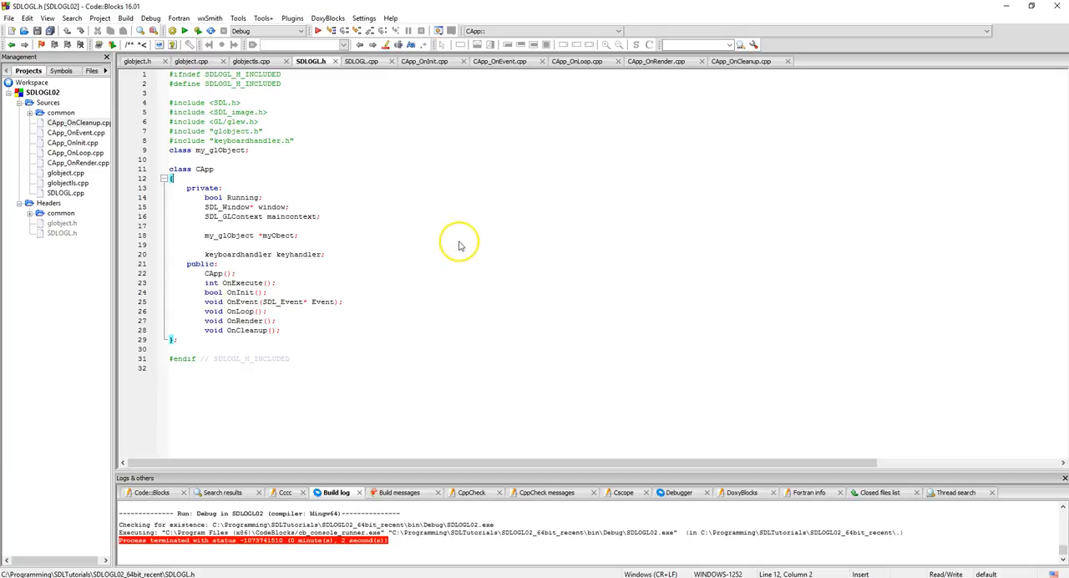
mouse_move(464, 234)
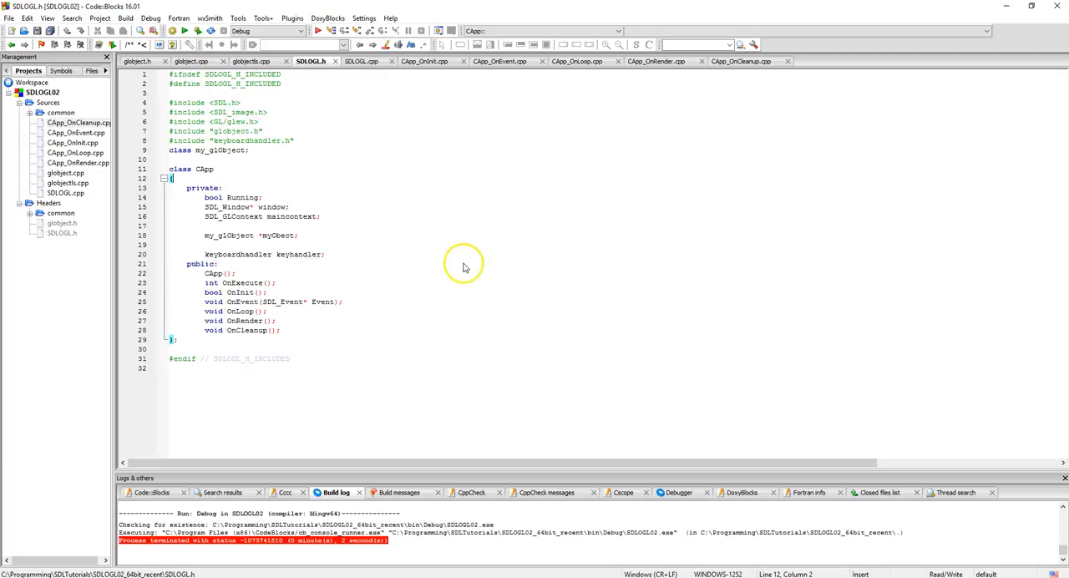
mouse_move(467, 312)
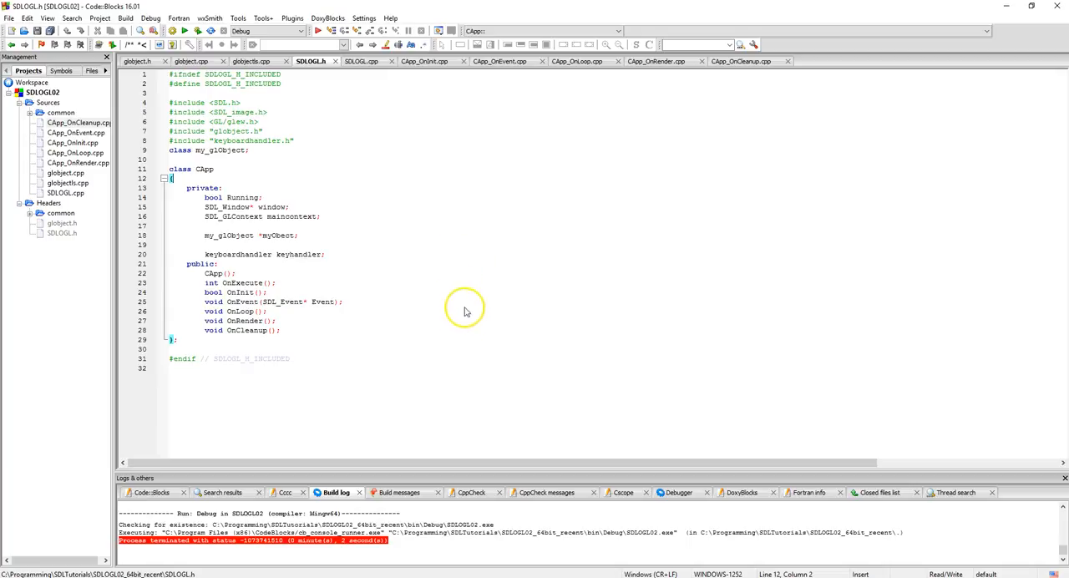
mouse_move(464, 403)
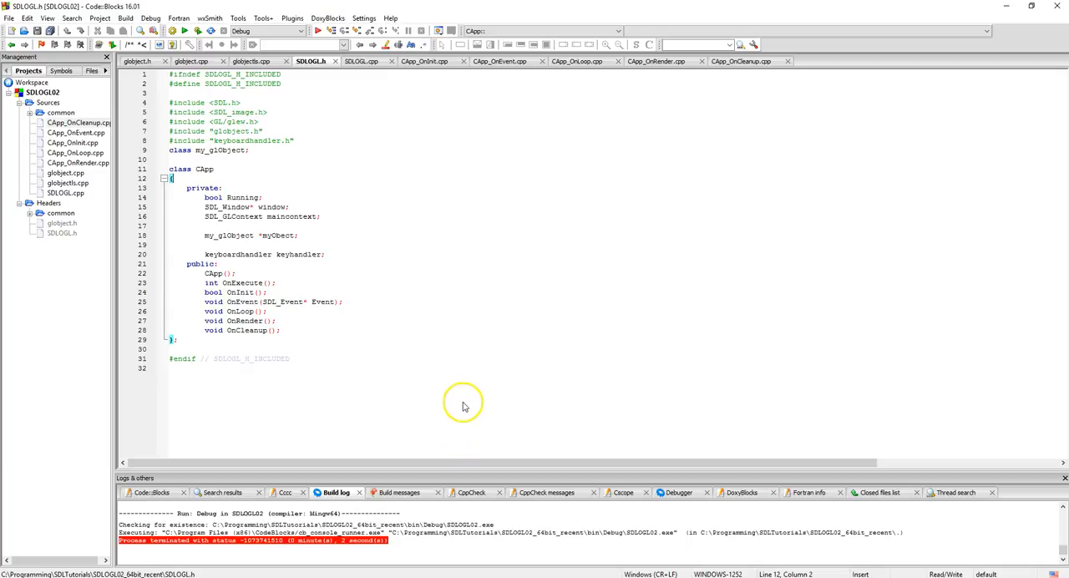
mouse_move(513, 178)
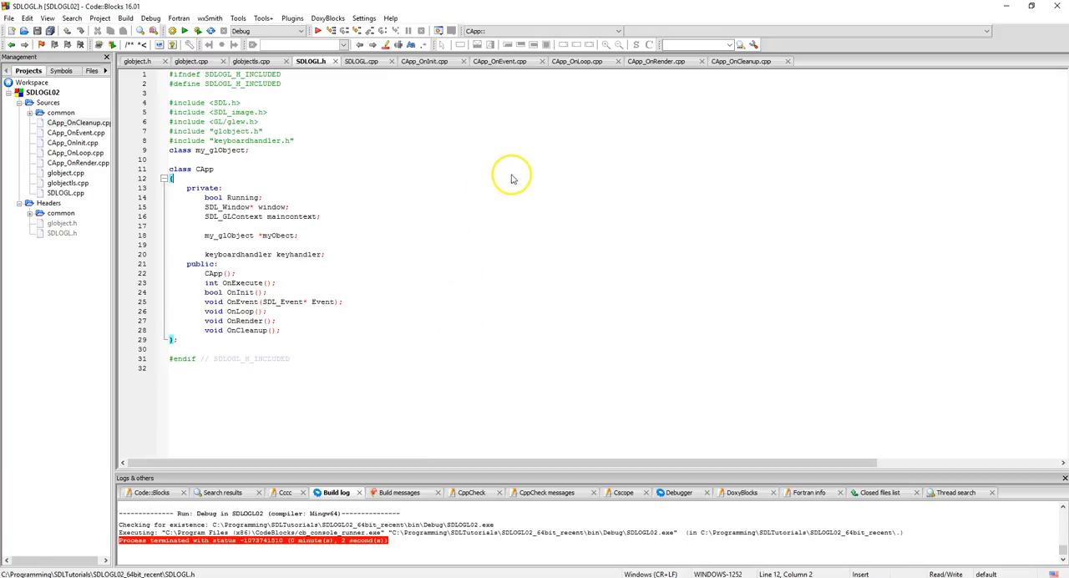
mouse_move(468, 415)
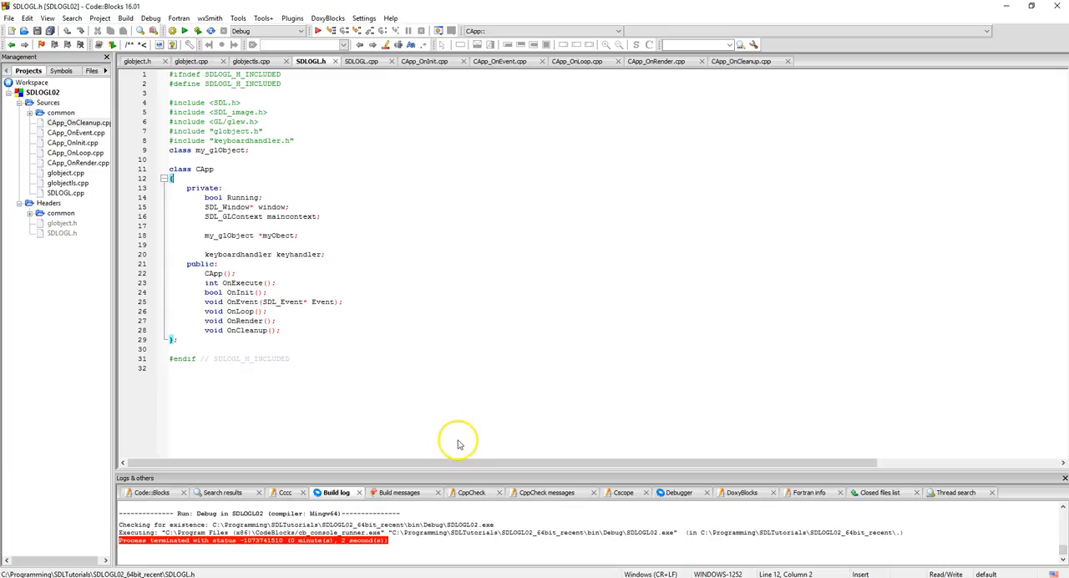
mouse_move(458, 310)
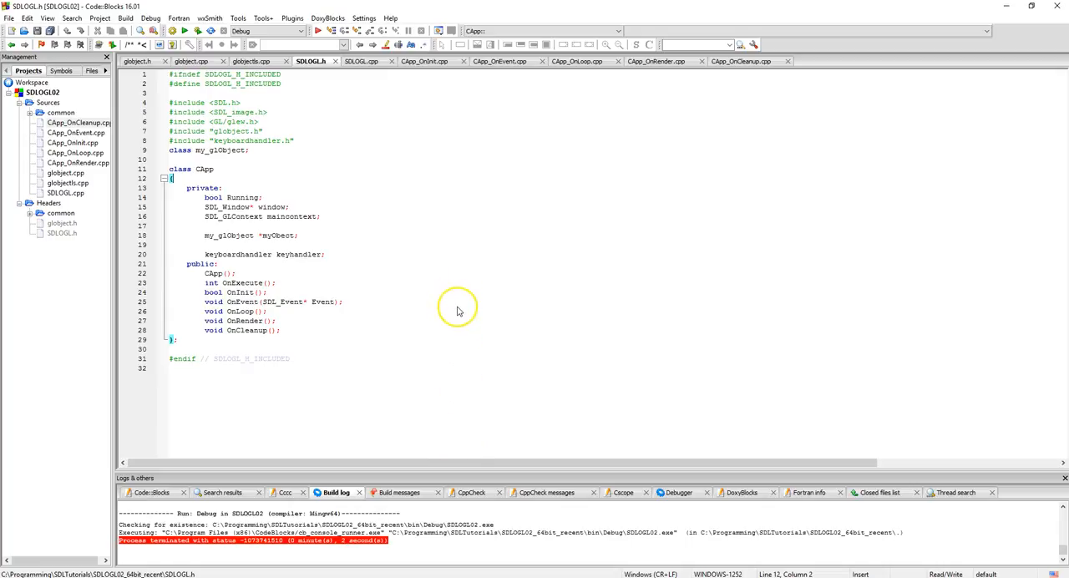
mouse_move(259, 129)
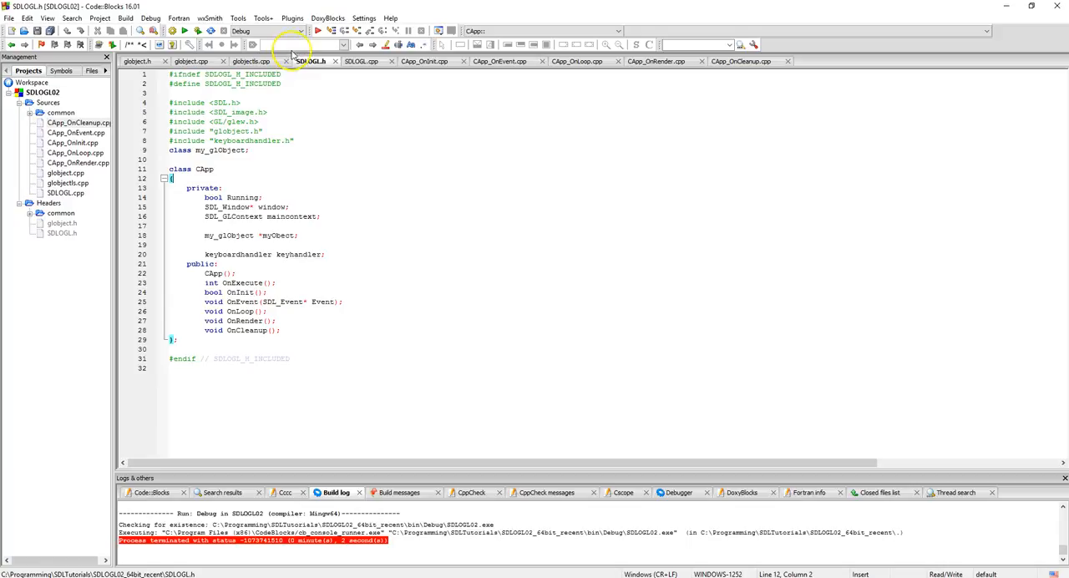
mouse_move(524, 38)
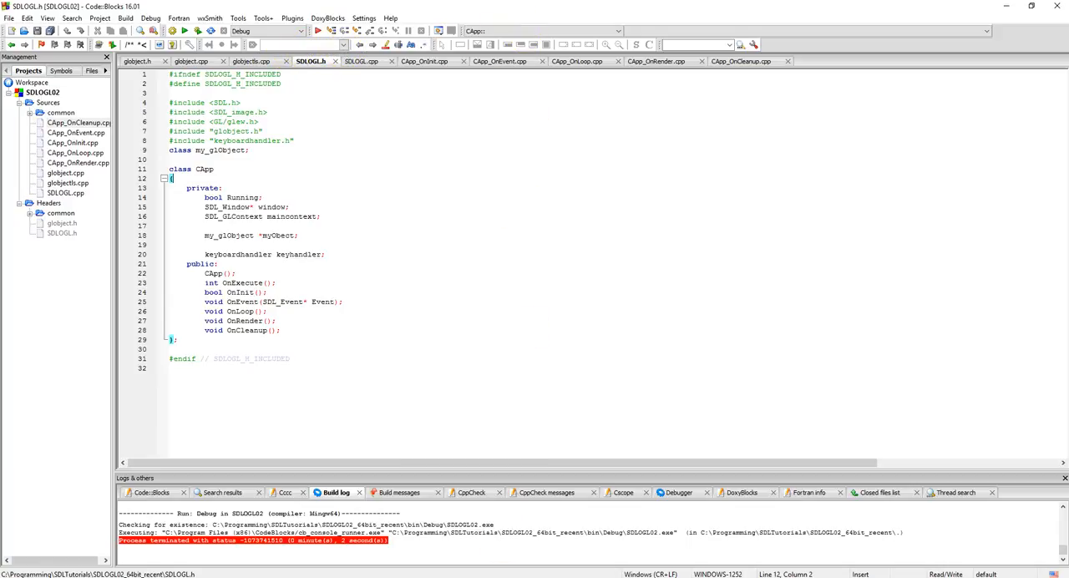
mouse_move(444, 294)
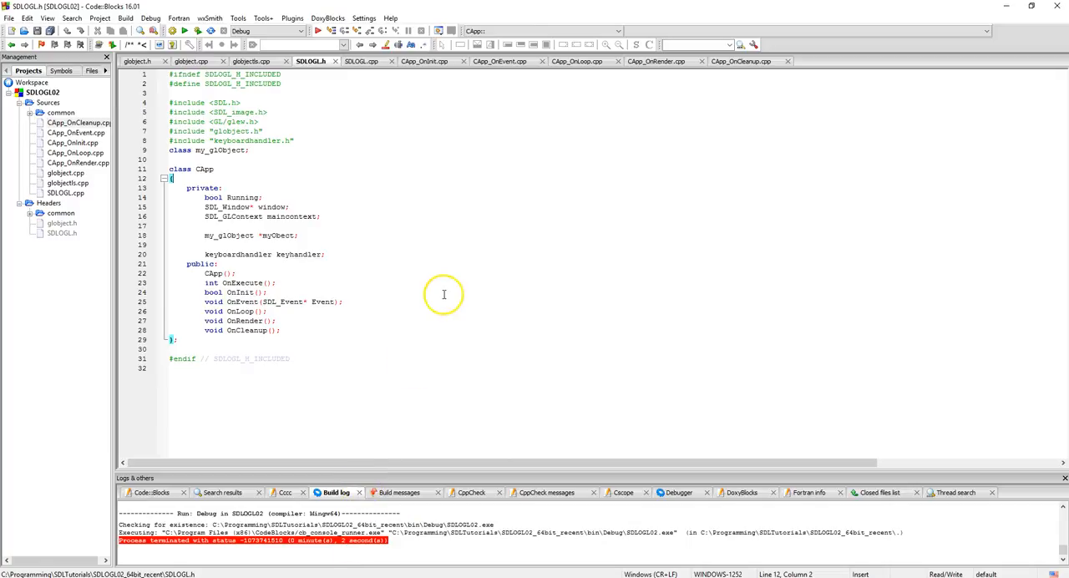
mouse_move(391, 18)
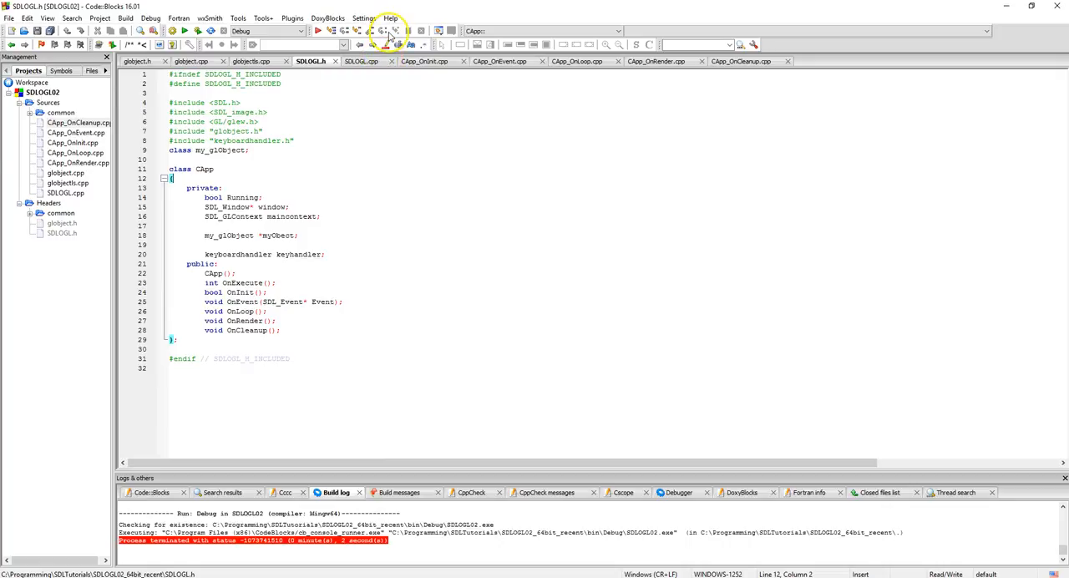
mouse_move(672, 196)
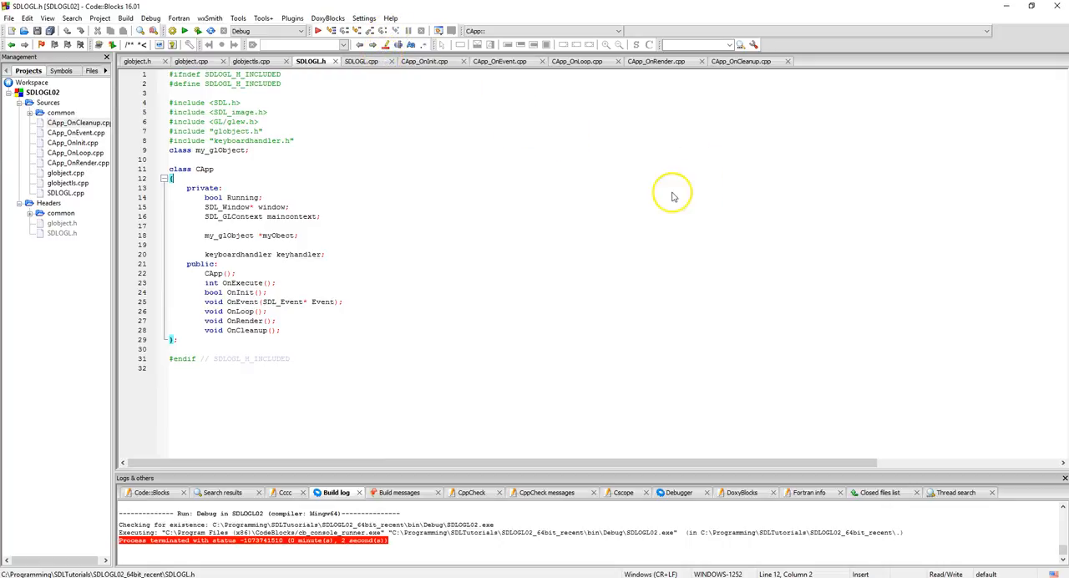
mouse_move(734, 209)
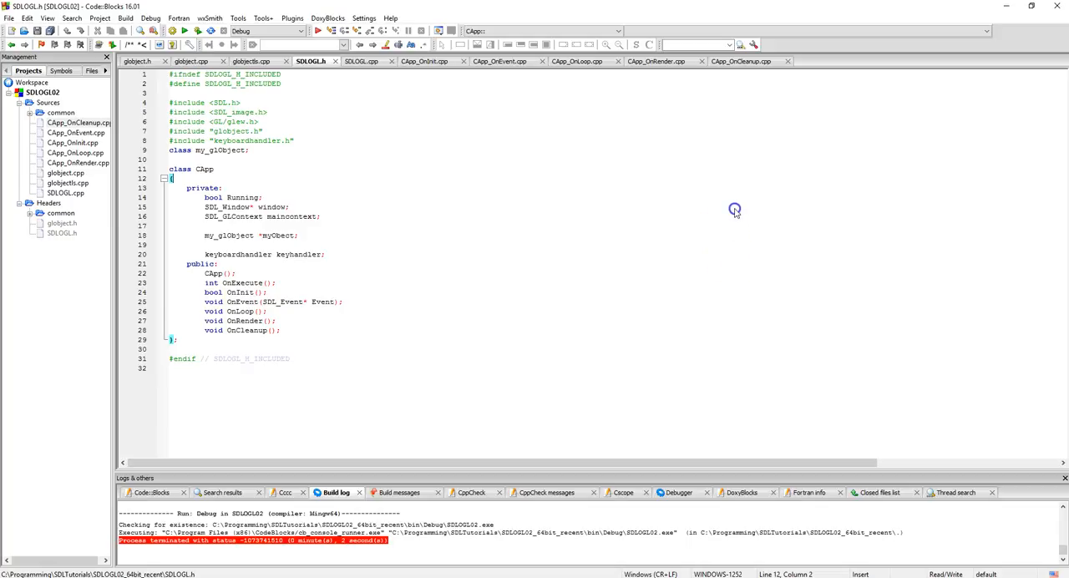
mouse_move(573, 198)
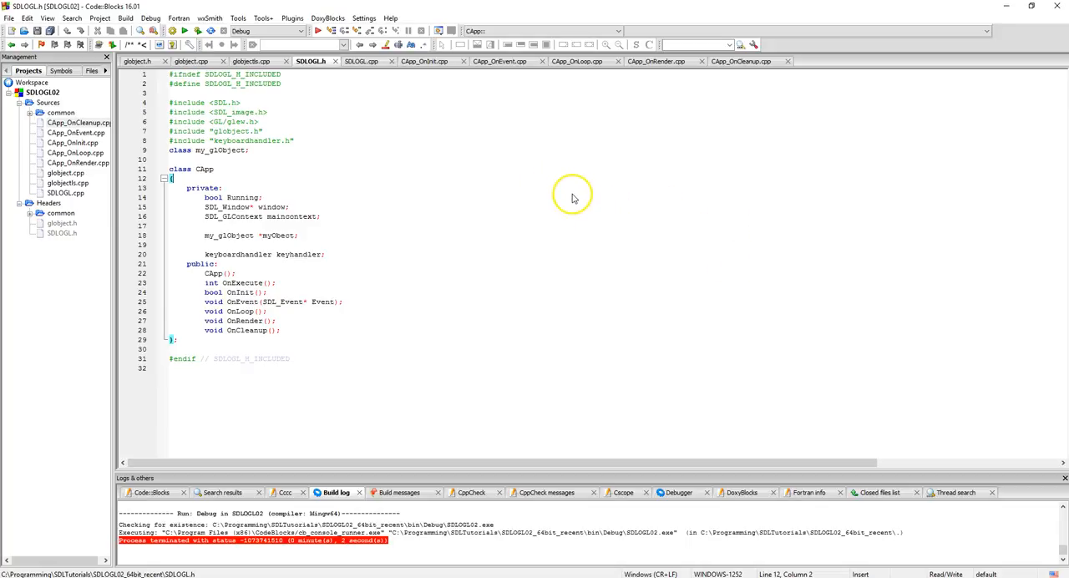
mouse_move(613, 432)
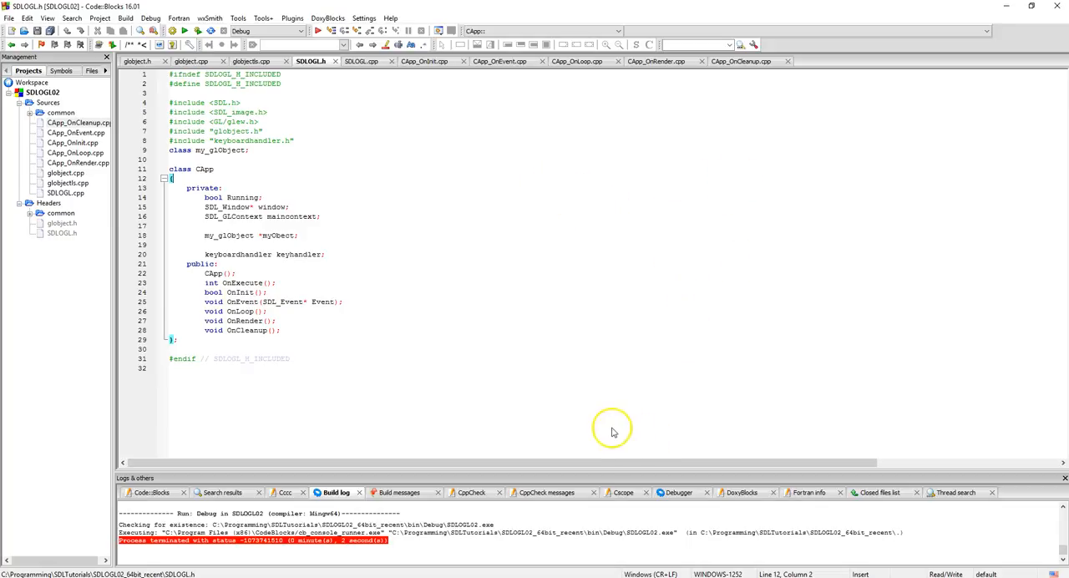
mouse_move(557, 243)
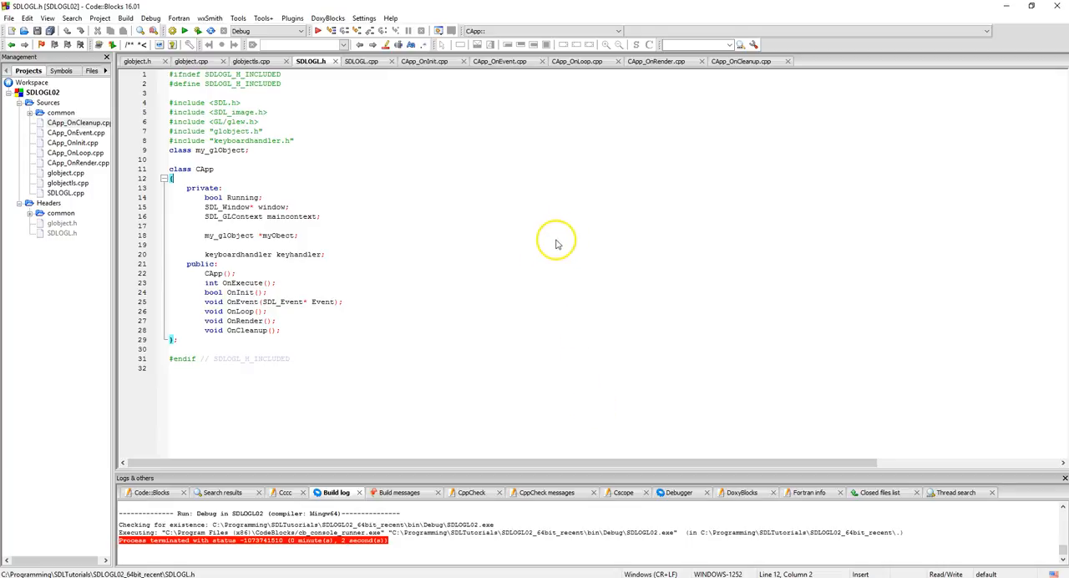
mouse_move(479, 245)
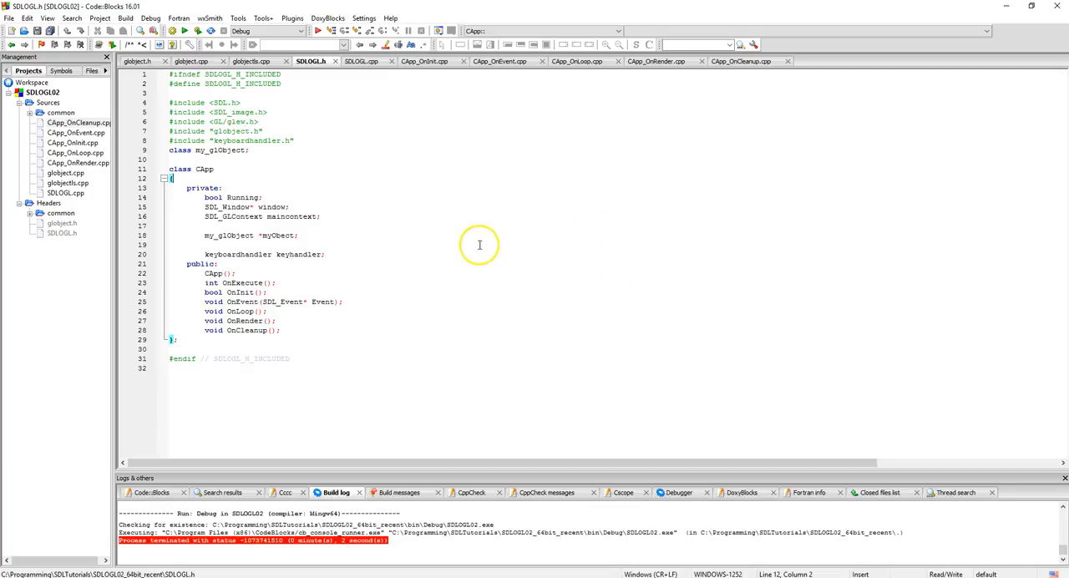
mouse_move(550, 279)
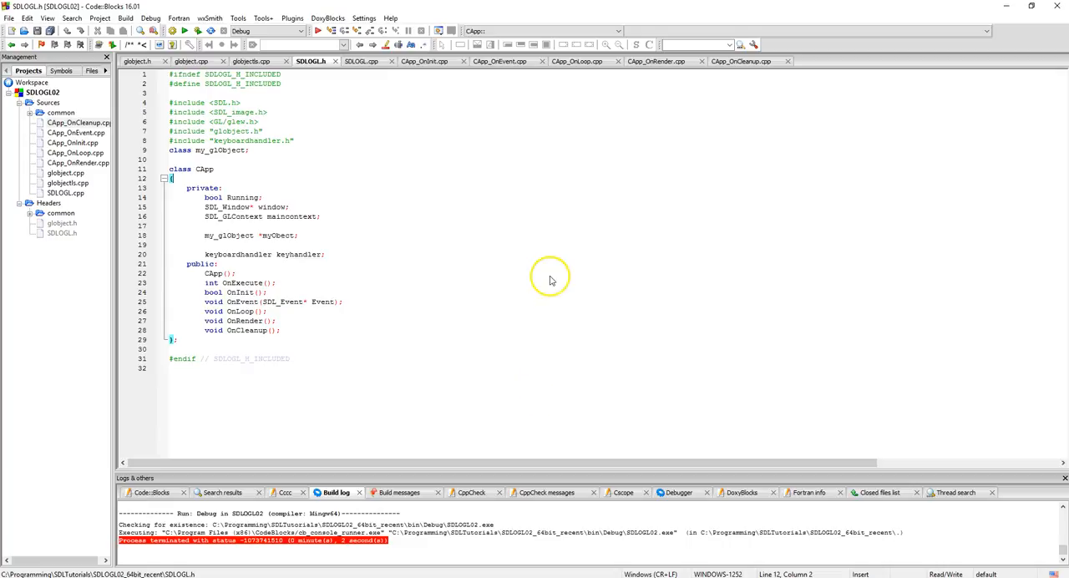
mouse_move(547, 388)
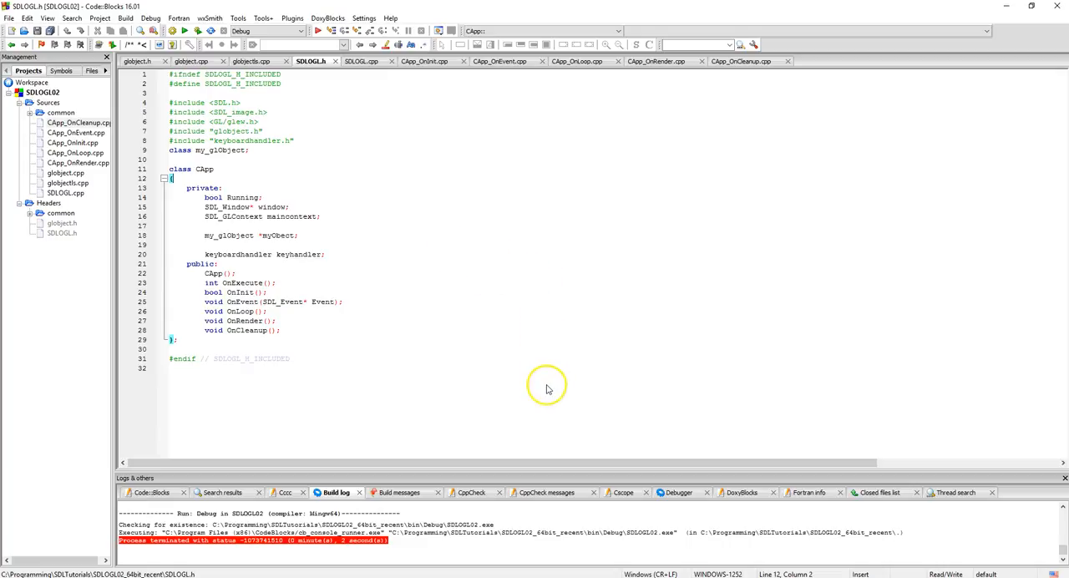
mouse_move(543, 300)
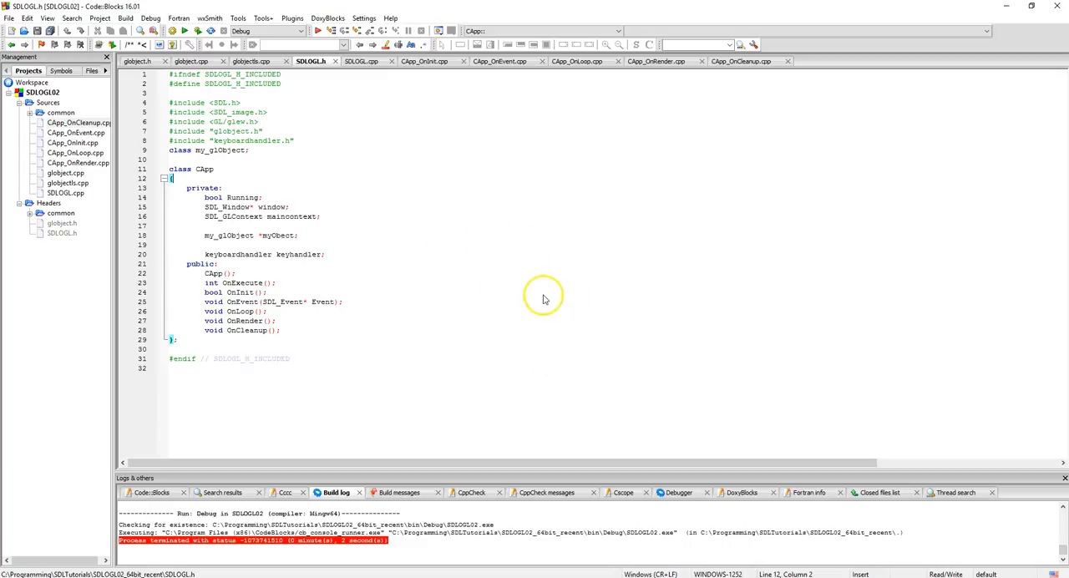
mouse_move(580, 208)
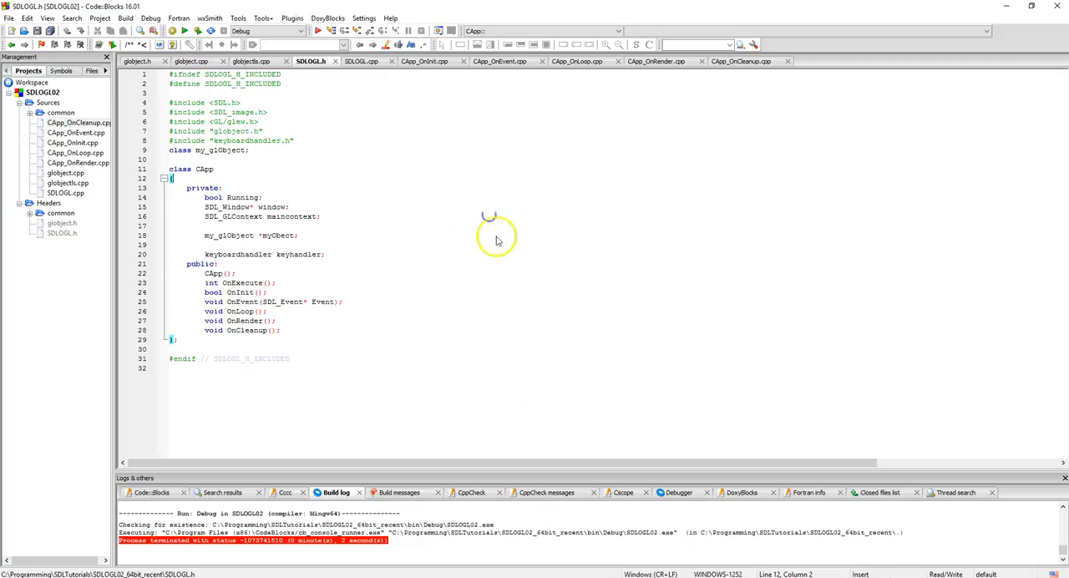
mouse_move(681, 277)
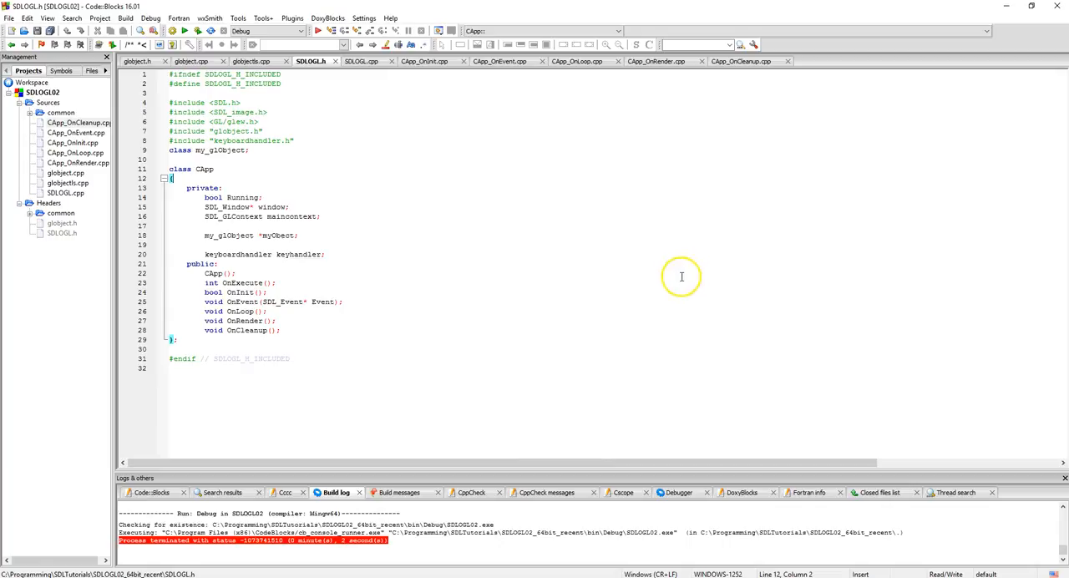
mouse_move(528, 220)
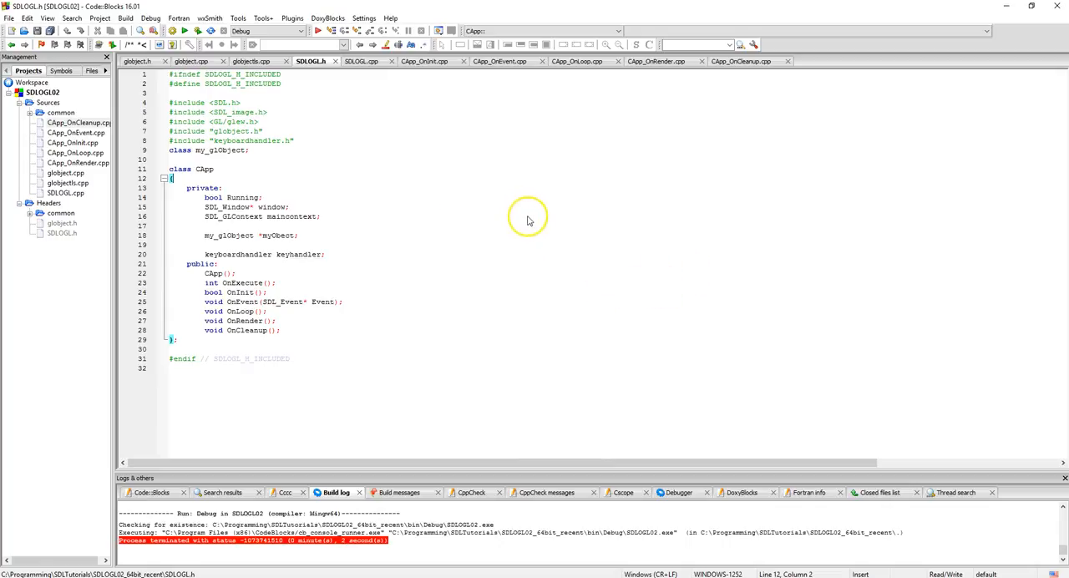
mouse_move(542, 293)
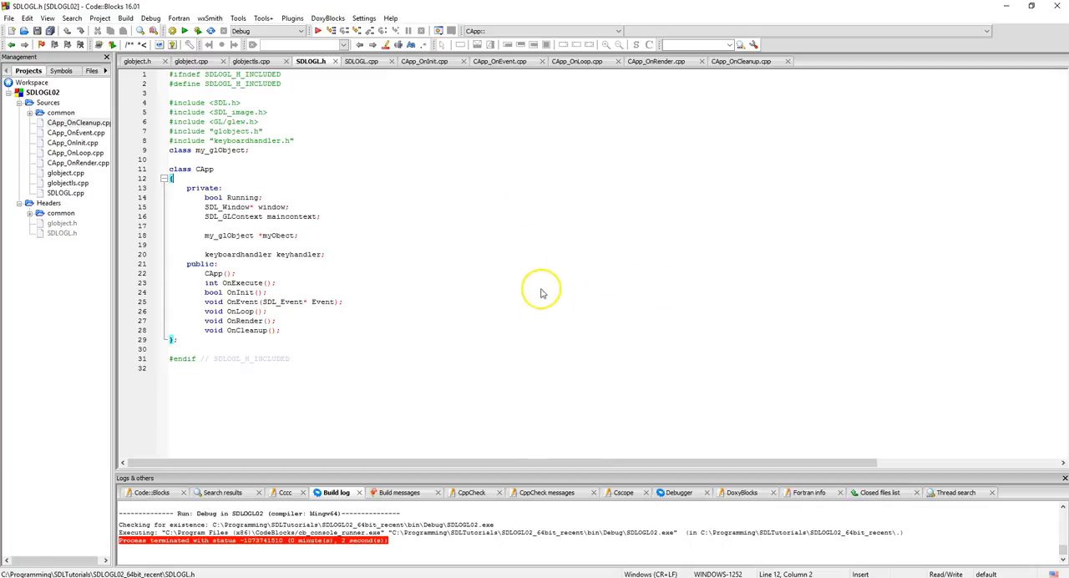
mouse_move(483, 216)
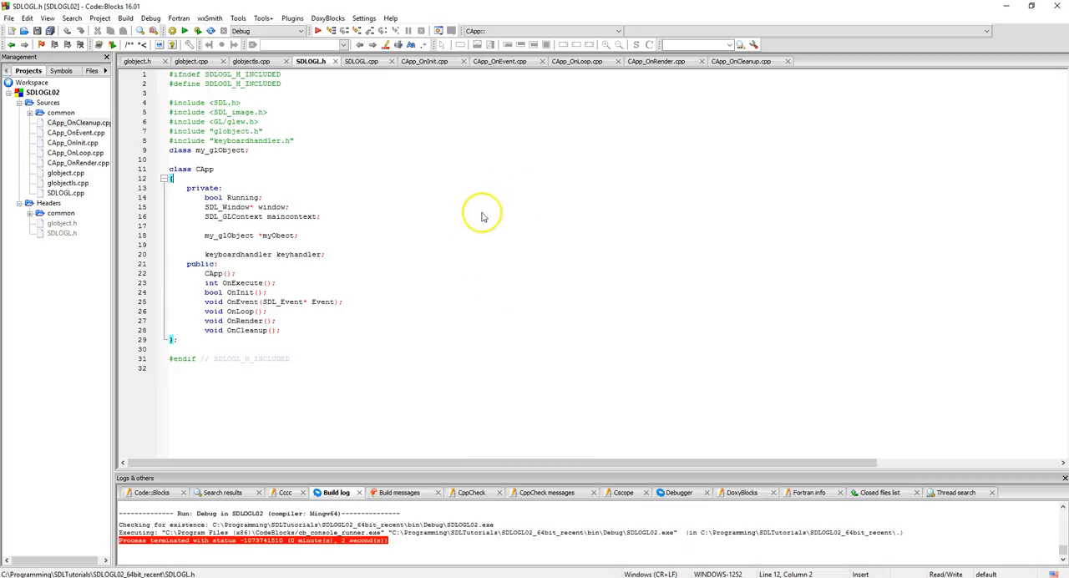
mouse_move(636, 284)
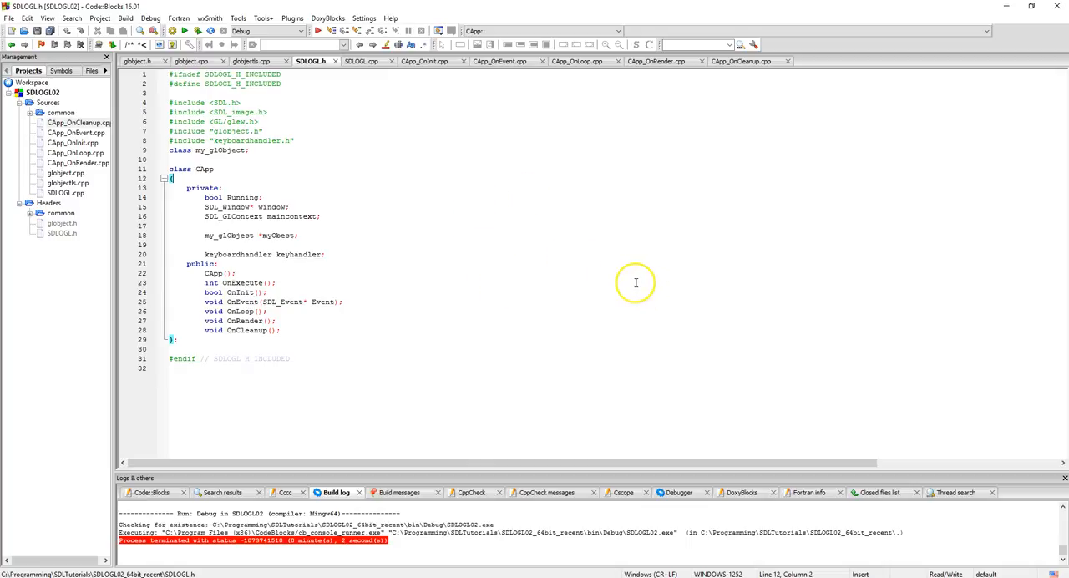
mouse_move(686, 282)
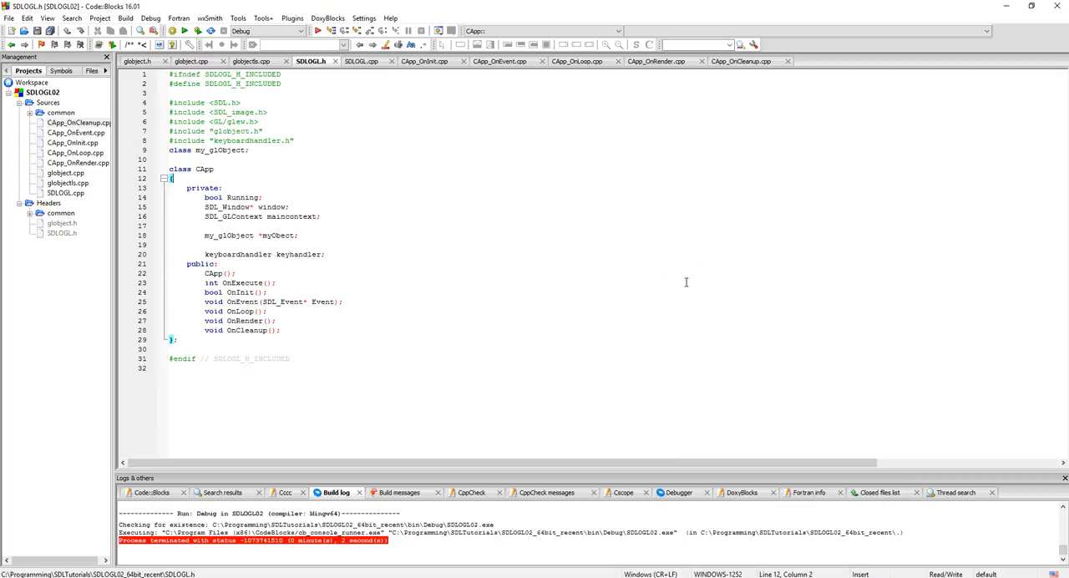
mouse_move(748, 157)
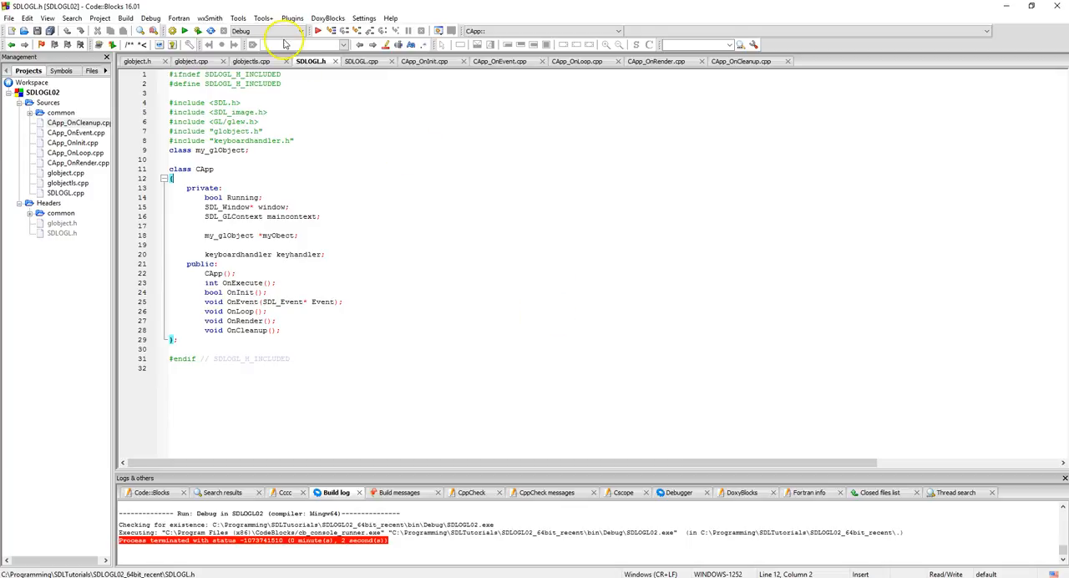
mouse_move(359, 104)
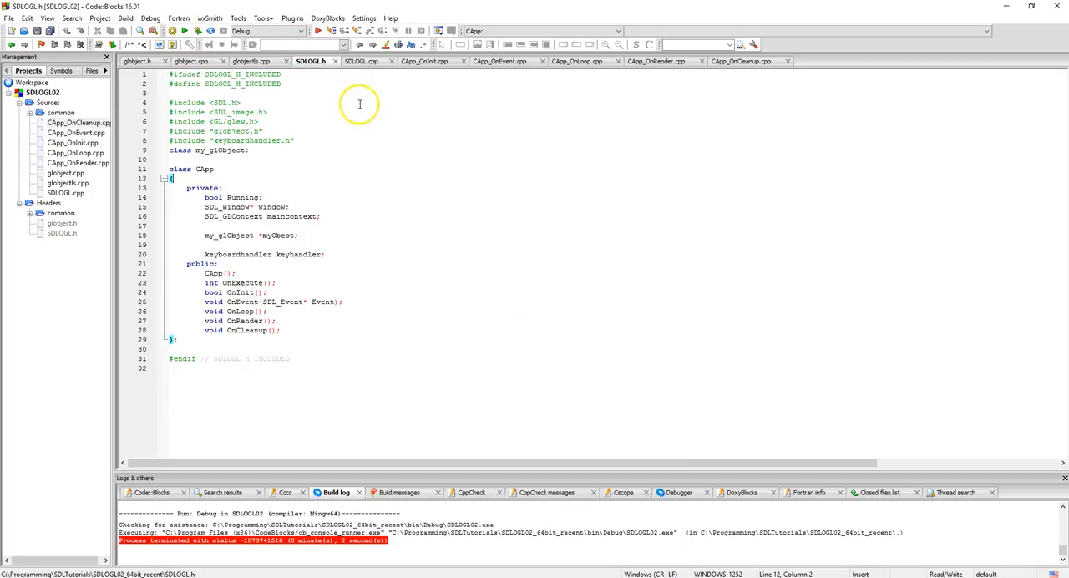
mouse_move(358, 104)
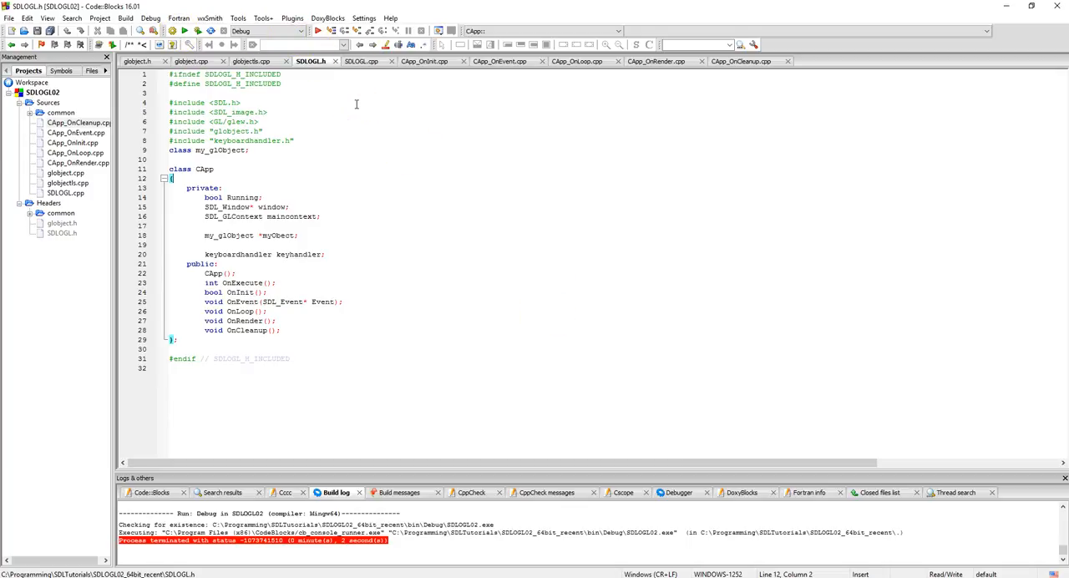